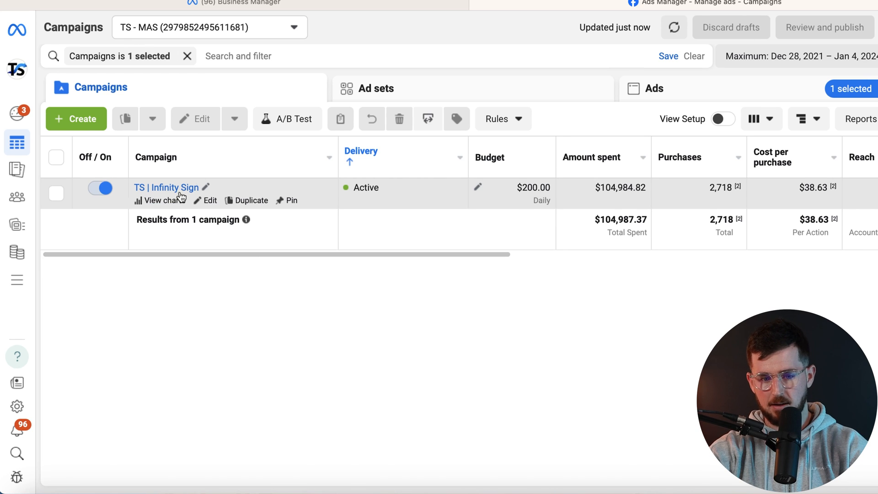
pyautogui.moveTo(300, 259)
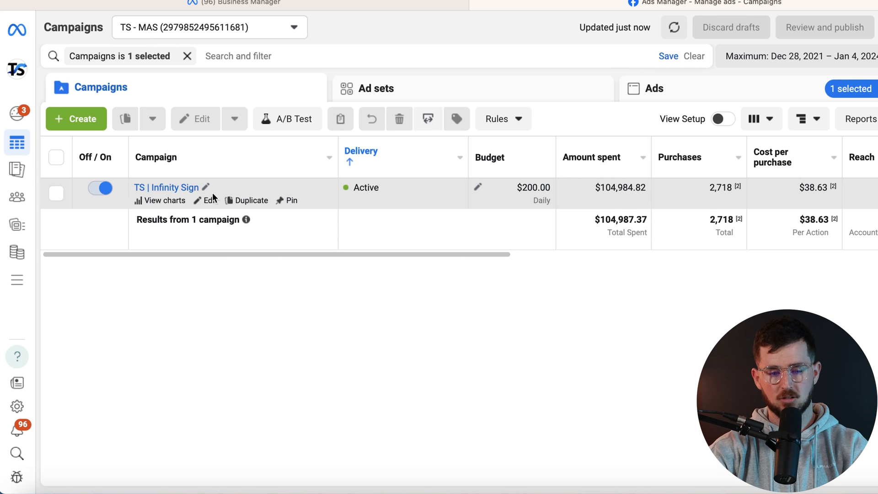
# Open the TS | Infinity Sign campaign's ad sets and select 159 | Infinity sign | Q4 Winning copy.
pyautogui.click(379, 87)
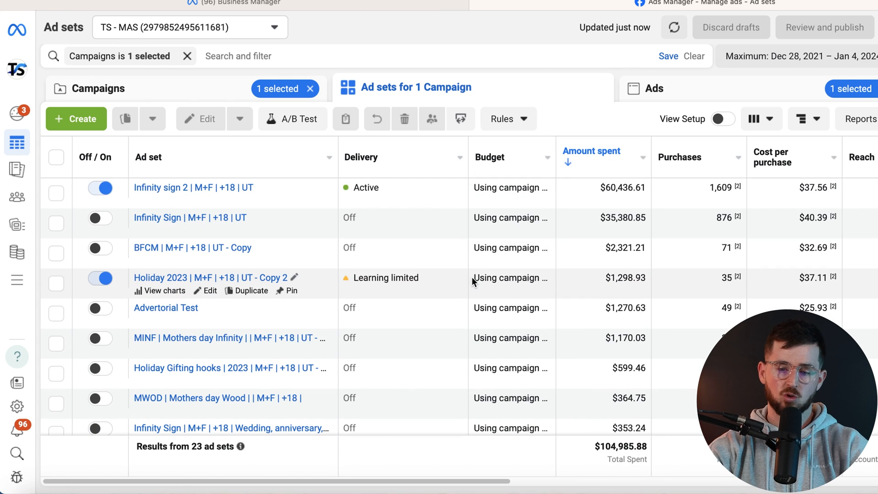
pyautogui.moveTo(611, 300)
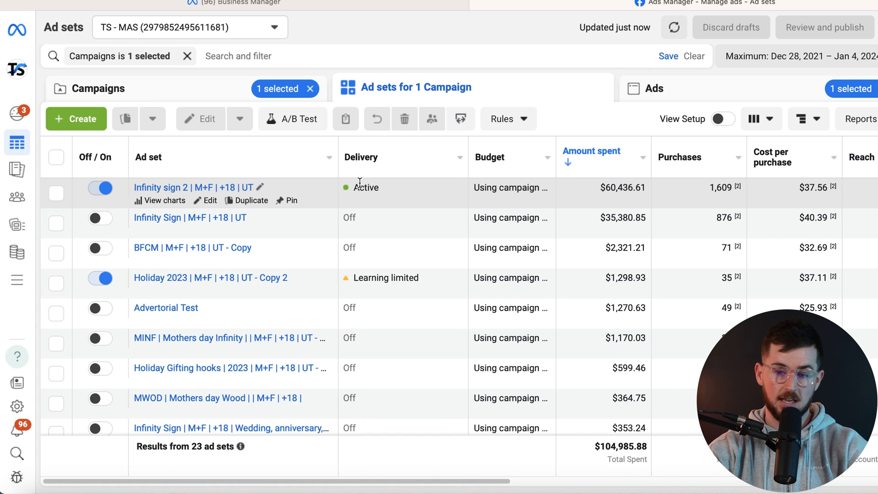
pyautogui.scroll(-3)
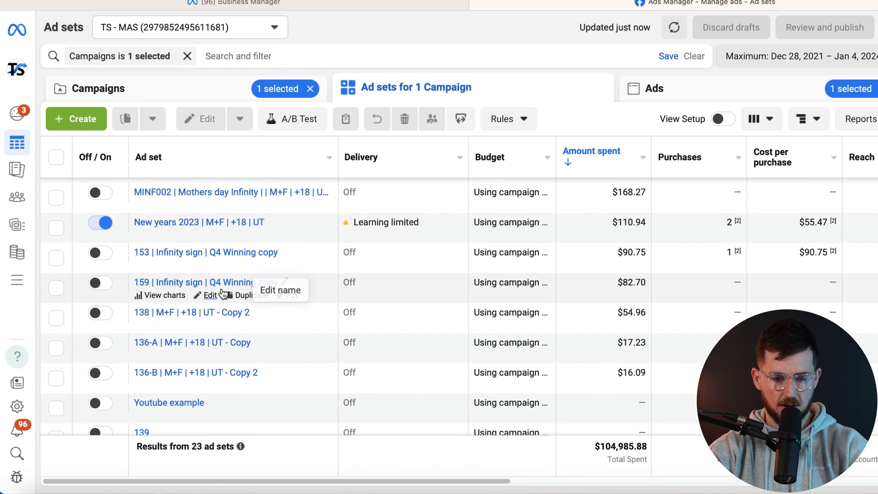
pyautogui.click(56, 288)
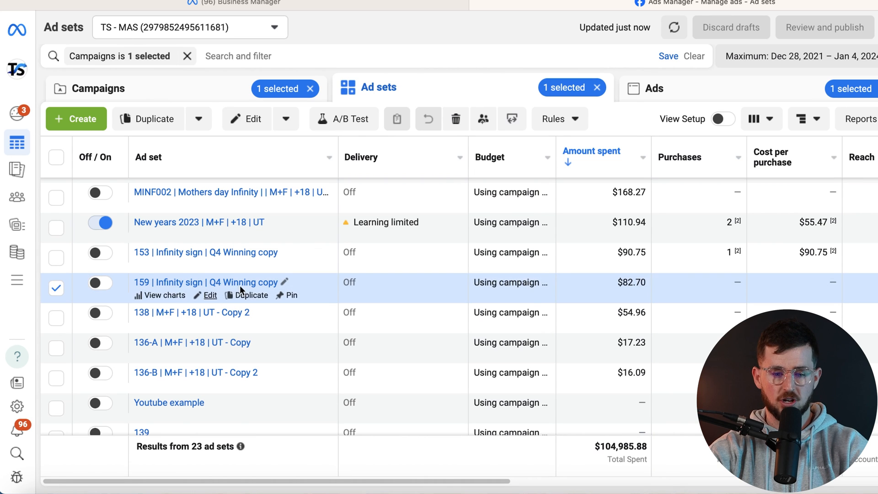
# Edit the 159 Q4 Winning copy ad set and expand 'Show more options' under Cost per result goal.
pyautogui.click(209, 295)
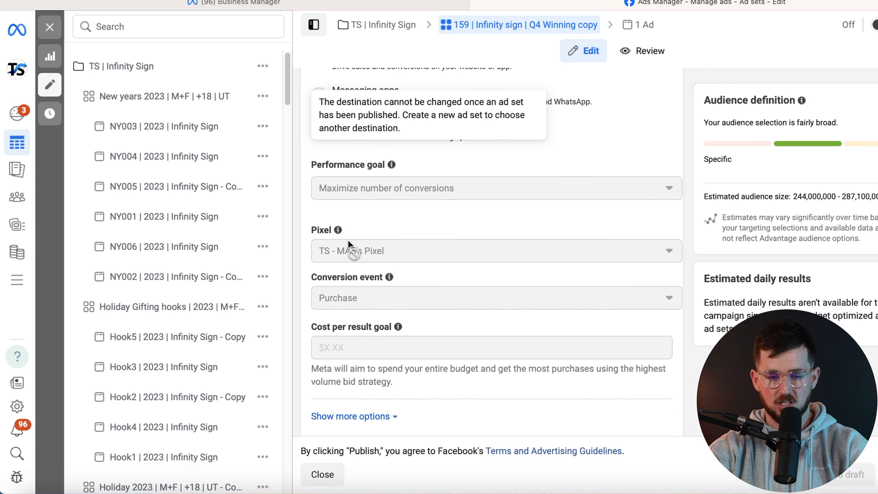
pyautogui.scroll(-3)
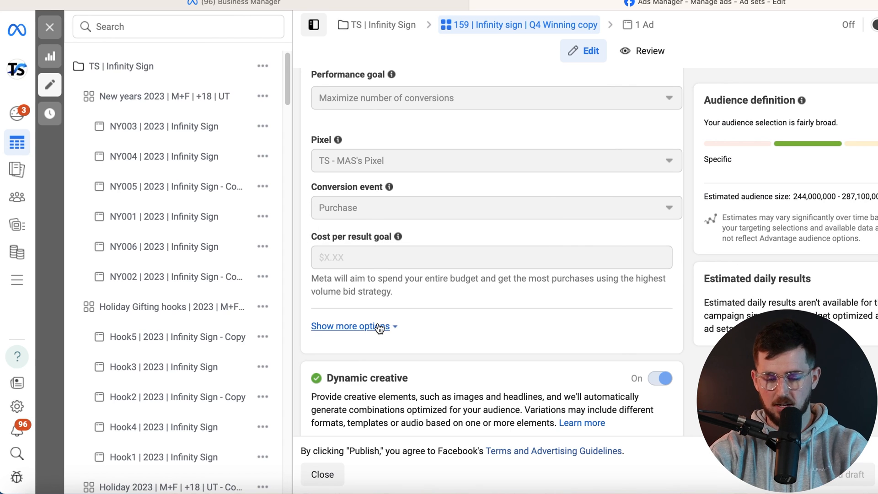
pyautogui.click(348, 325)
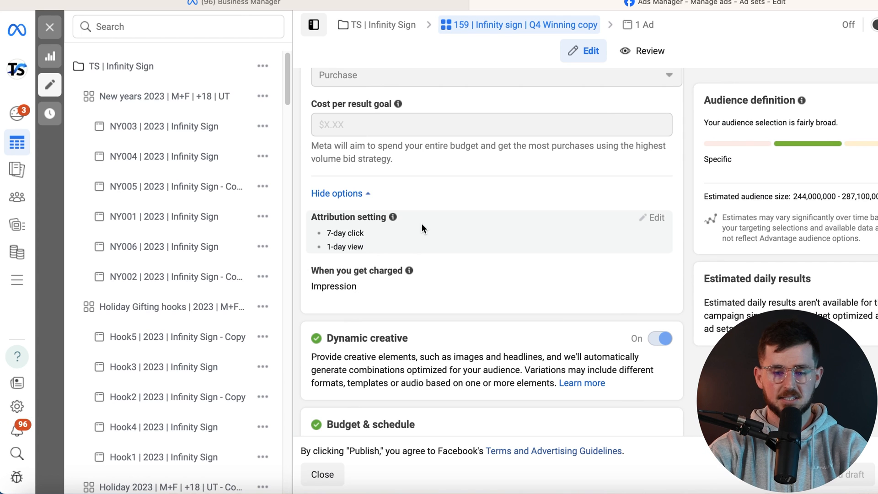
pyautogui.scroll(-3)
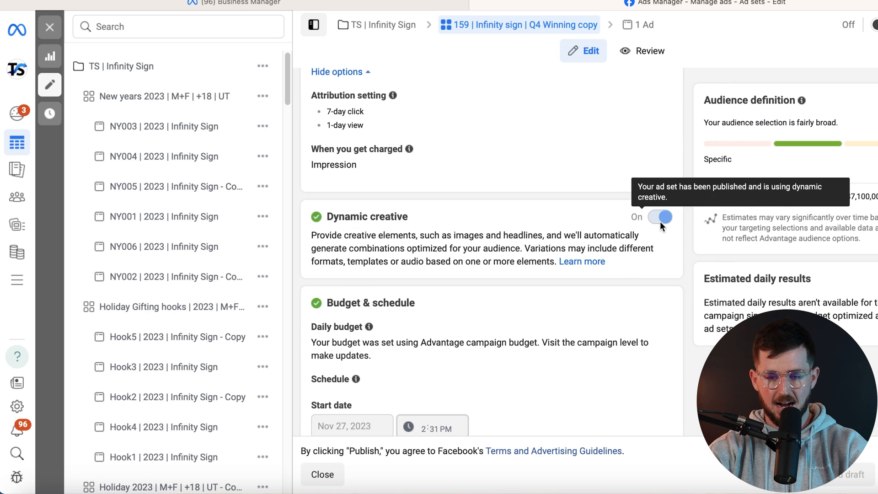
# Scroll through the ad set's Budget & schedule and Audience sections toward the 159 | Q4 Winning copy ad.
pyautogui.scroll(-3)
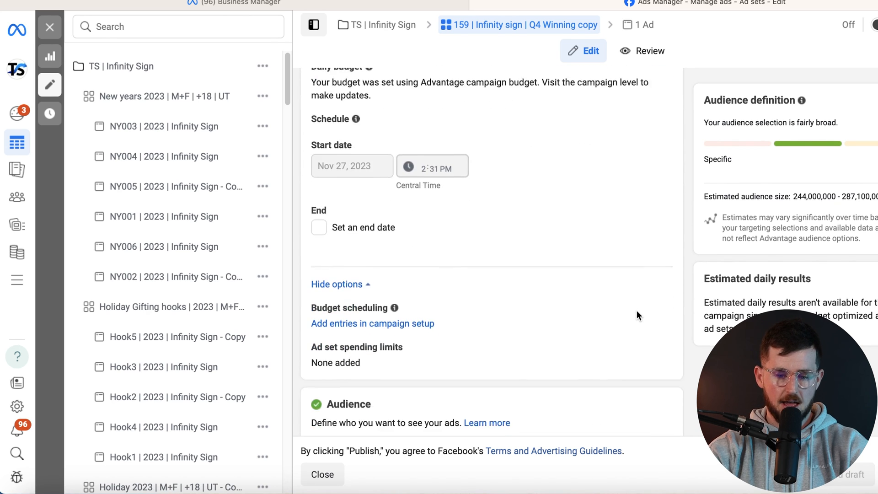
pyautogui.scroll(-3)
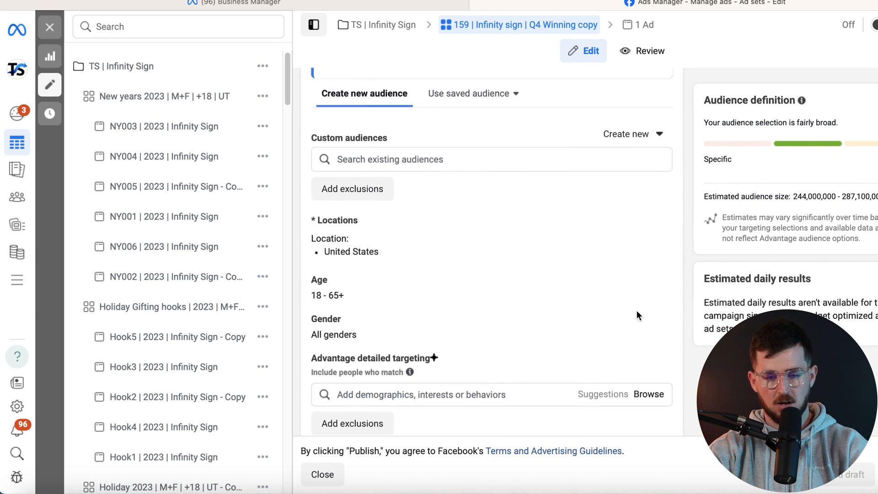
pyautogui.moveTo(373, 286)
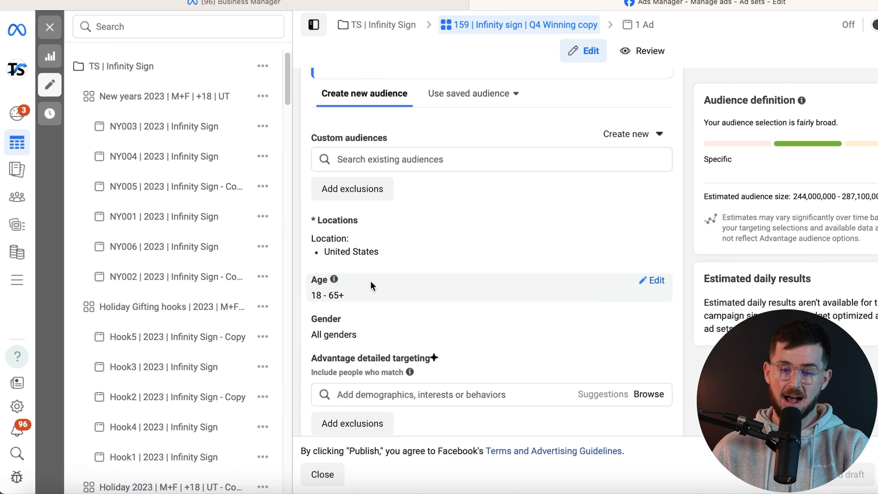
pyautogui.scroll(-3)
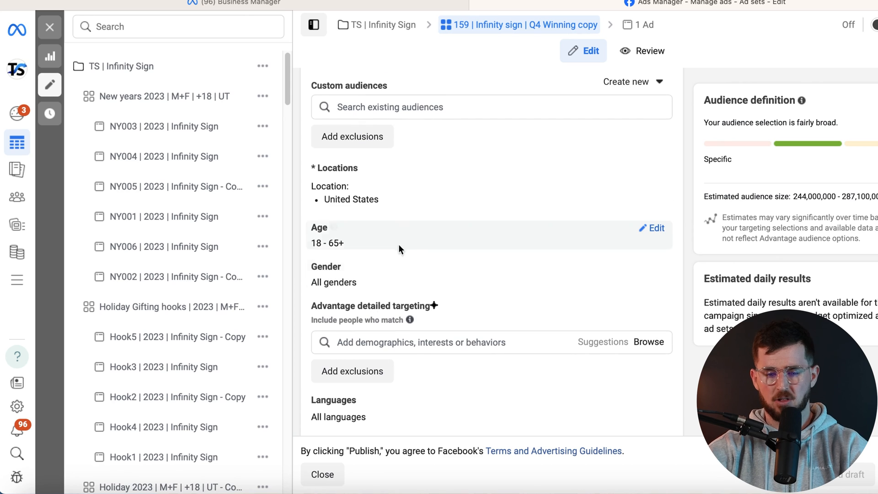
pyautogui.moveTo(409, 245)
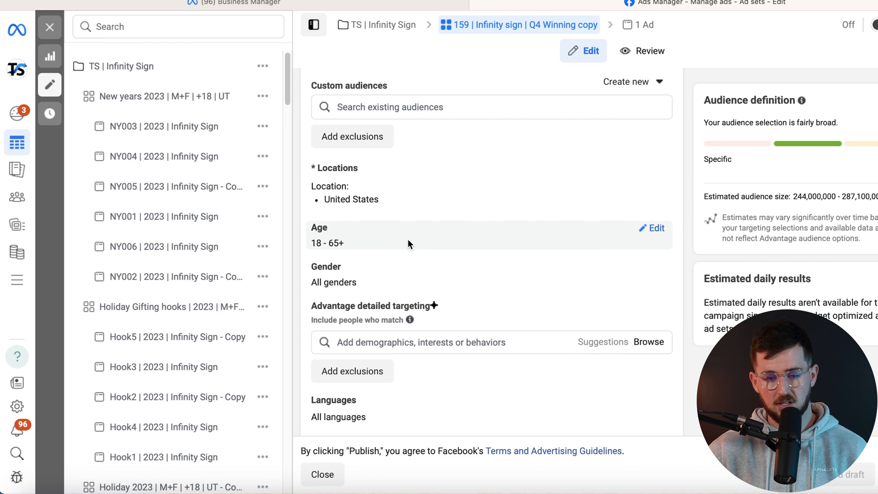
pyautogui.moveTo(423, 275)
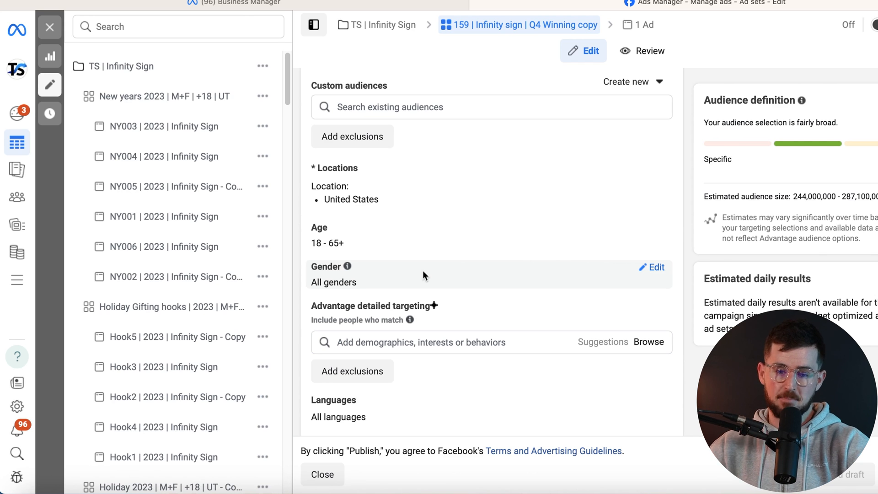
pyautogui.scroll(-3)
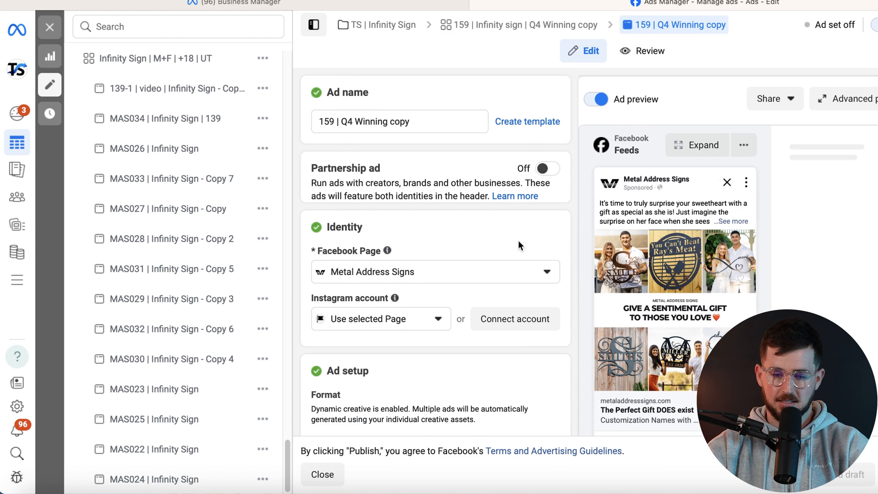
pyautogui.scroll(-3)
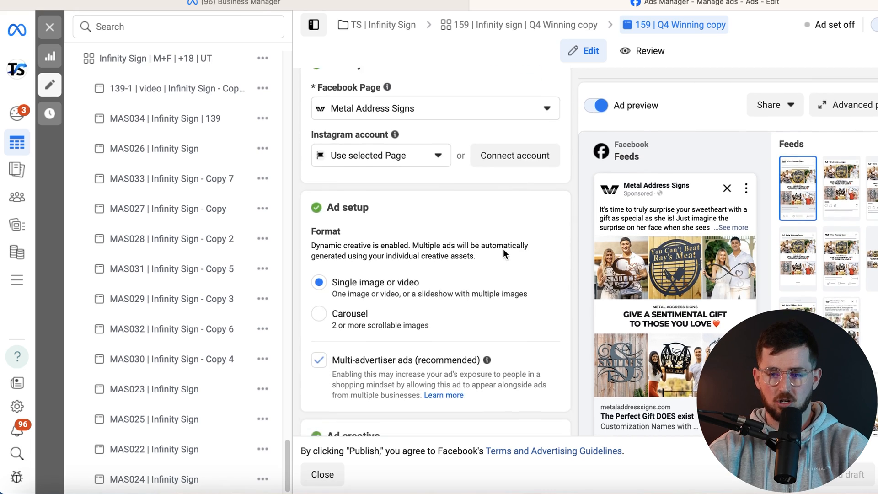
pyautogui.scroll(-3)
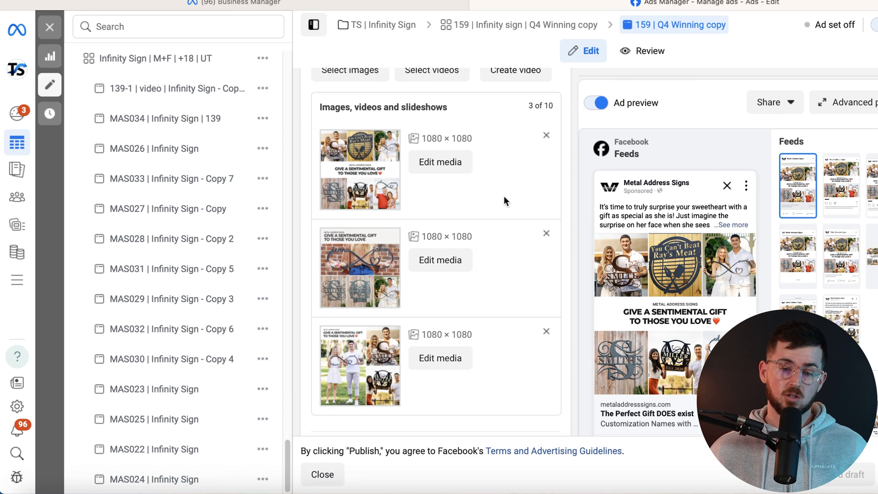
pyautogui.moveTo(440, 162)
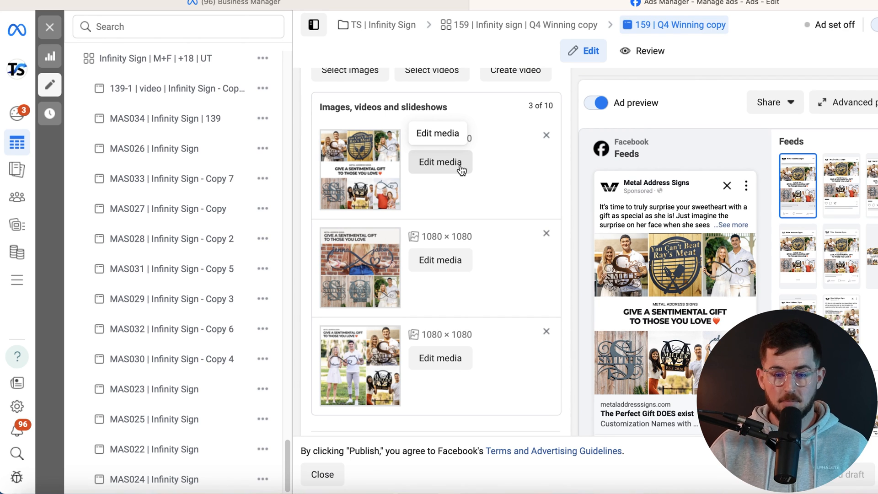
pyautogui.moveTo(664, 314)
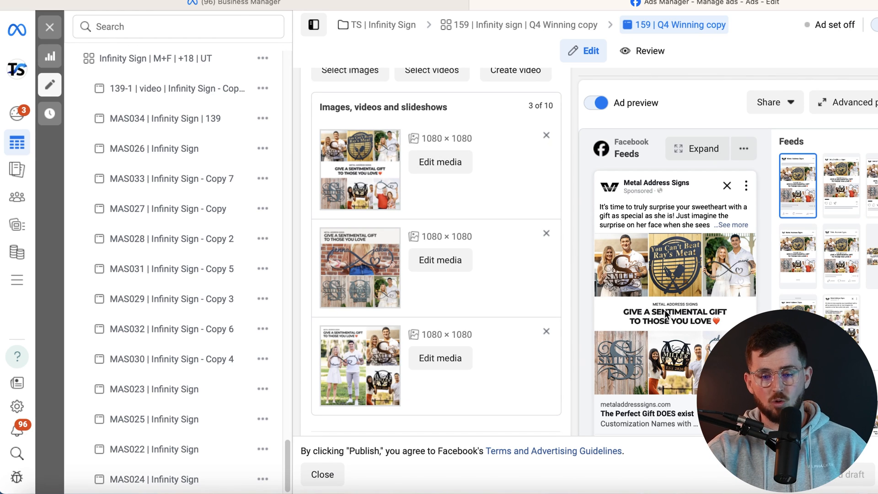
pyautogui.moveTo(537, 188)
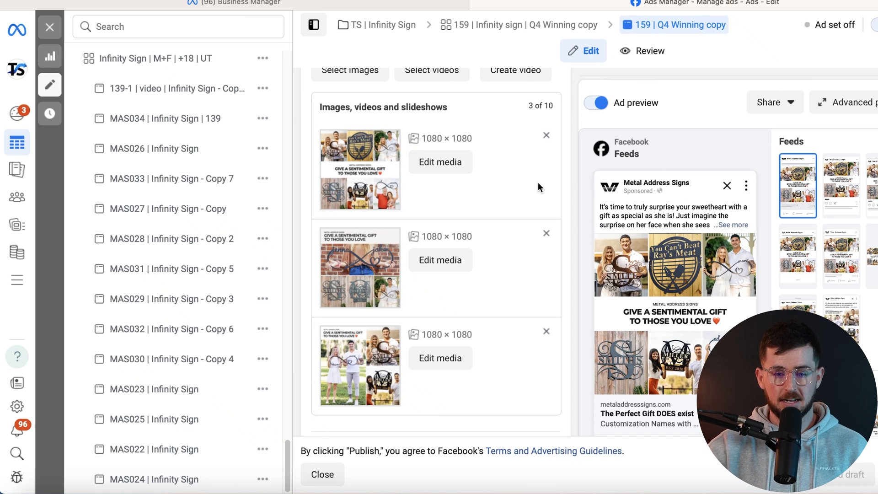
pyautogui.moveTo(376, 392)
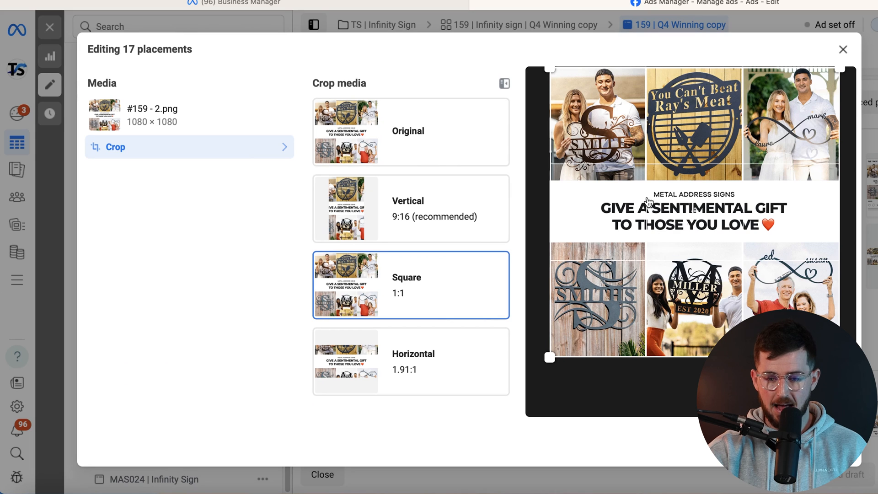
pyautogui.moveTo(842, 49)
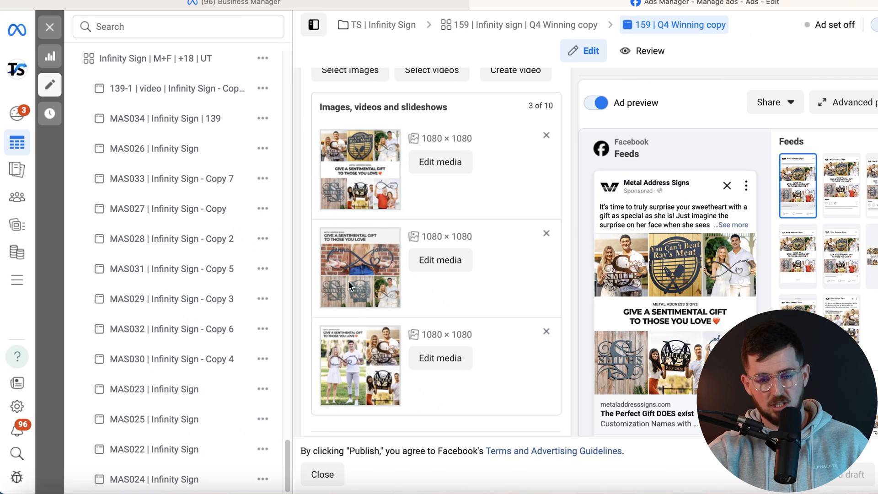
pyautogui.scroll(-3)
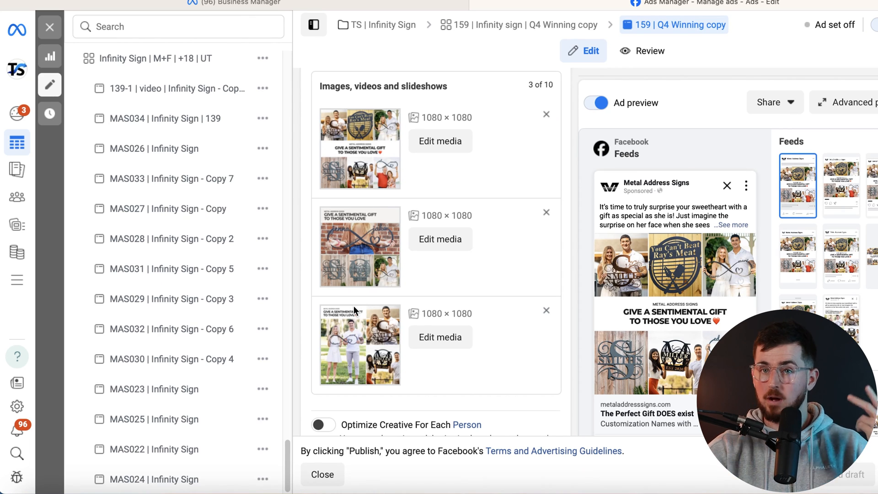
pyautogui.scroll(-3)
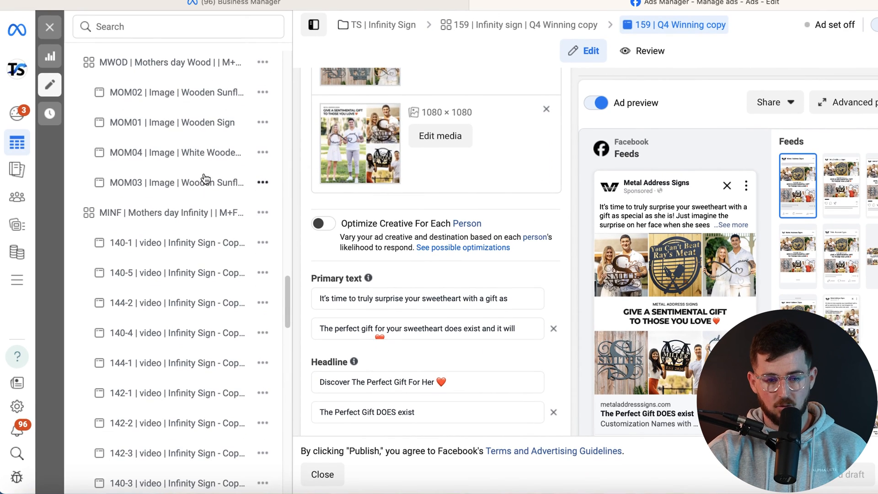
pyautogui.scroll(-3)
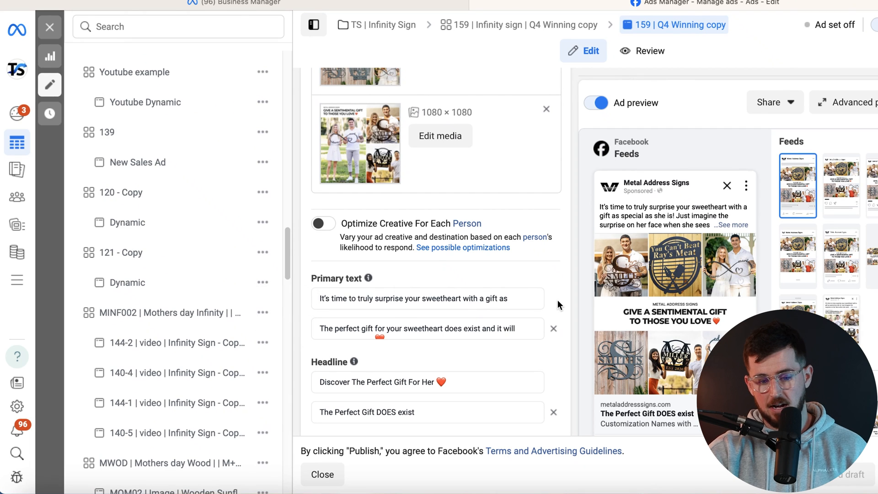
pyautogui.scroll(-3)
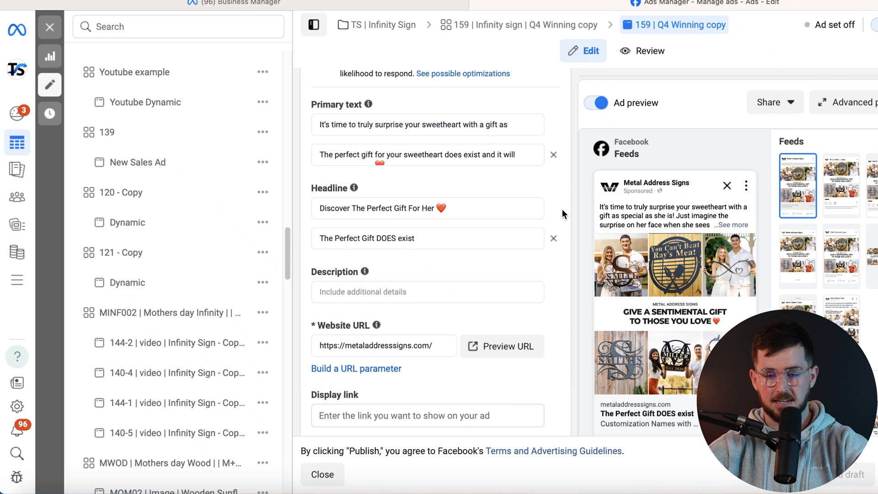
pyautogui.scroll(-3)
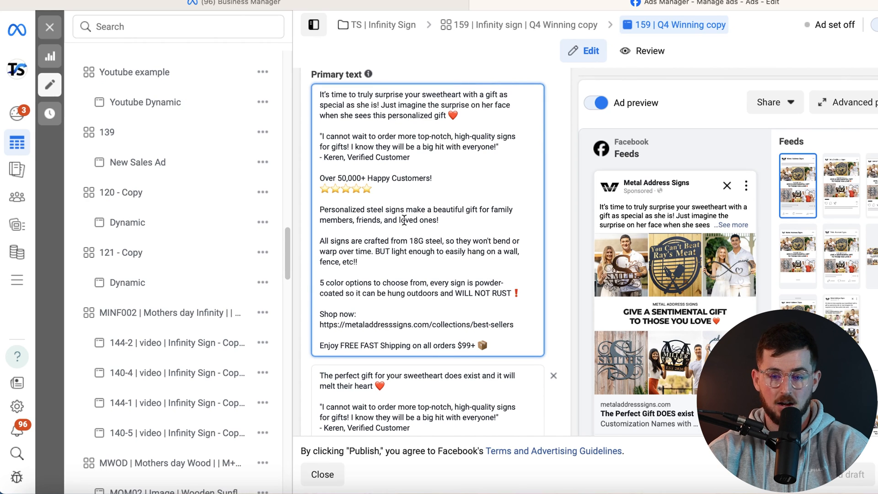
pyautogui.scroll(-3)
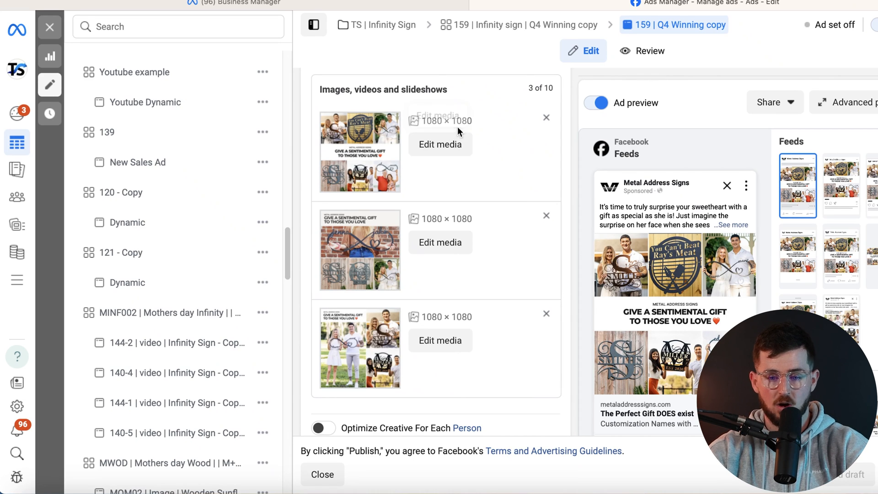
pyautogui.click(439, 143)
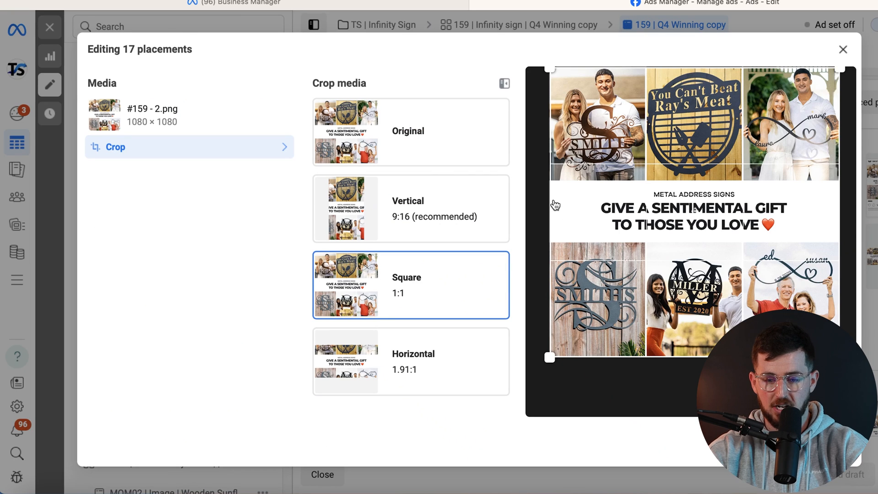
pyautogui.moveTo(801, 218)
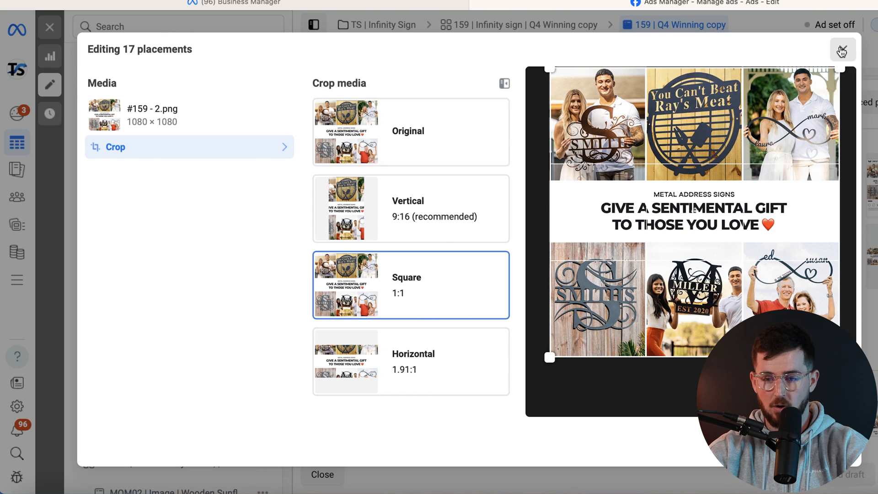
pyautogui.click(842, 50)
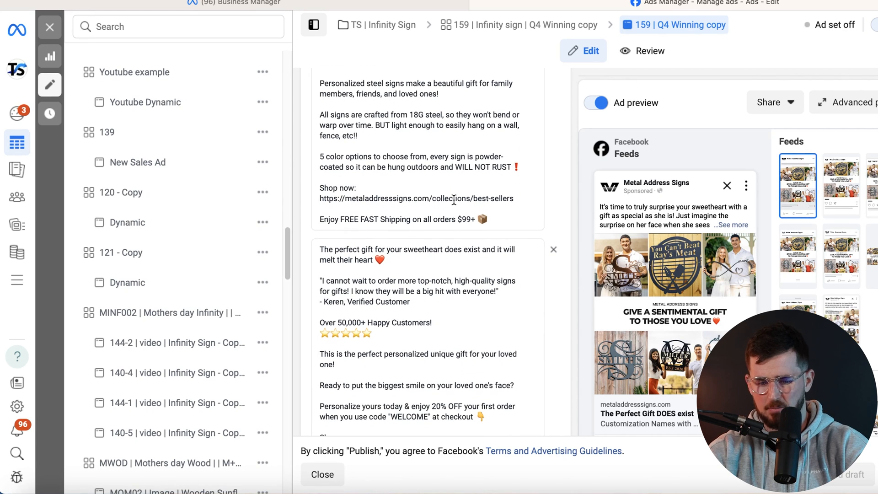
# Scroll down through the ad's primary text options before leaving the ad editor.
pyautogui.scroll(-3)
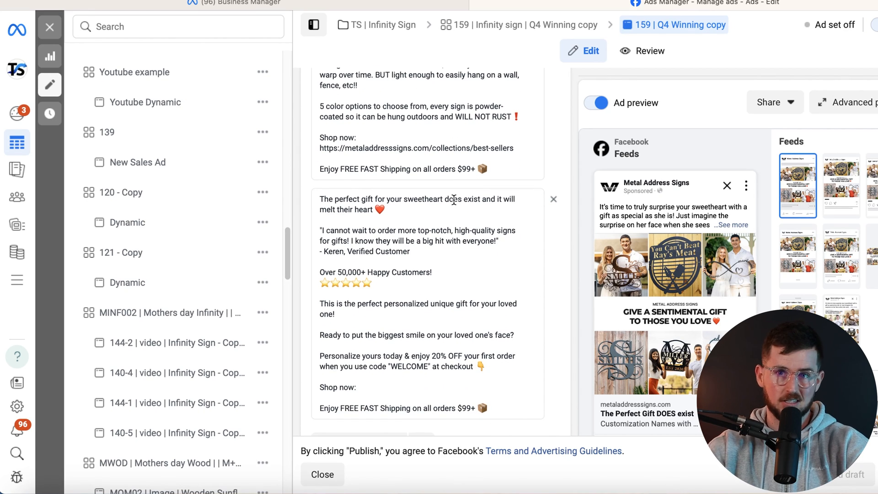
pyautogui.scroll(-3)
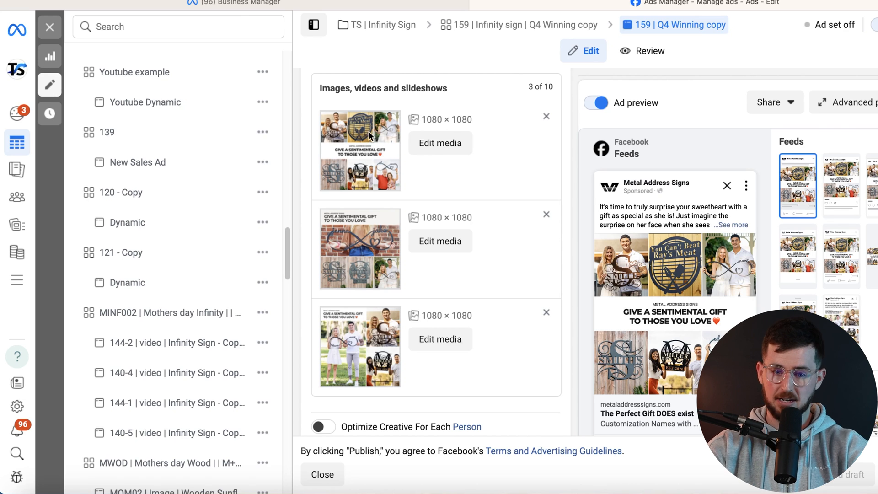
pyautogui.scroll(-3)
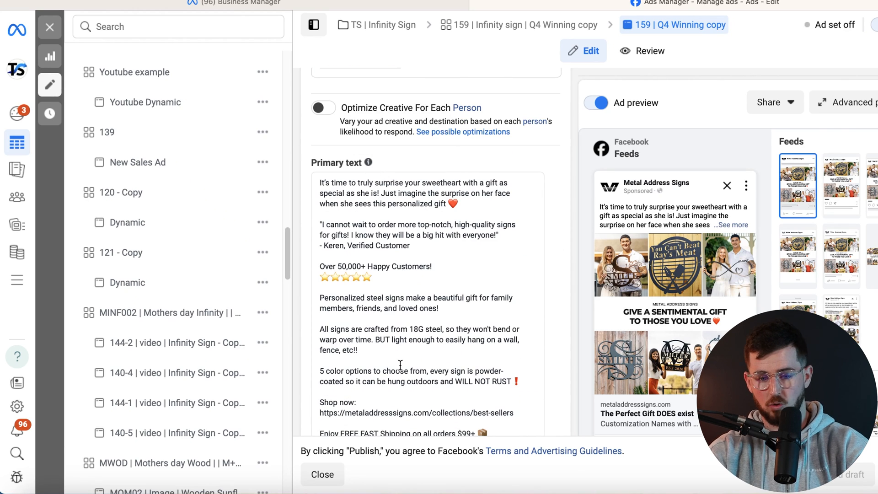
pyautogui.scroll(-3)
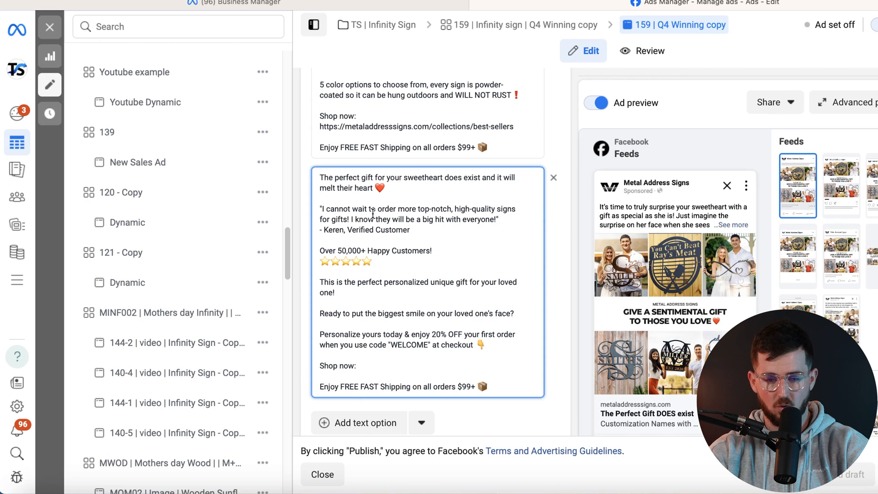
pyautogui.scroll(-3)
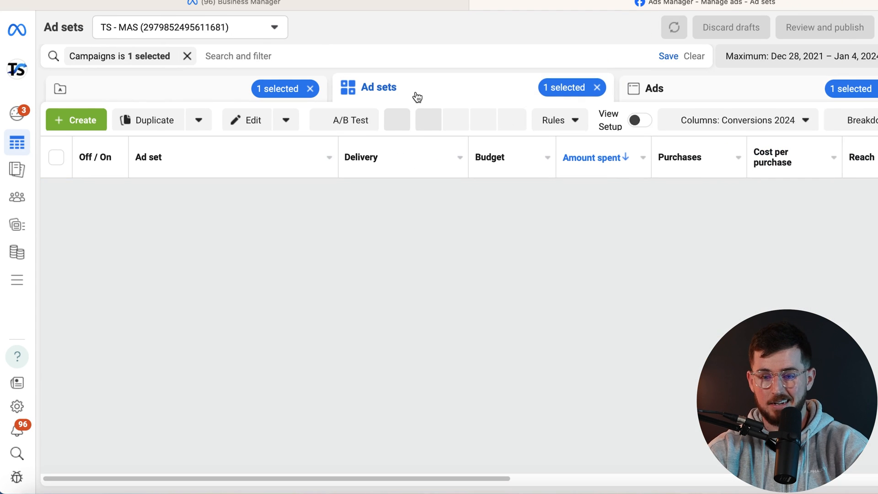
# Return to the Ad sets tab and deselect the 159 | Infinity sign | Q4 Winning copy row.
pyautogui.click(784, 56)
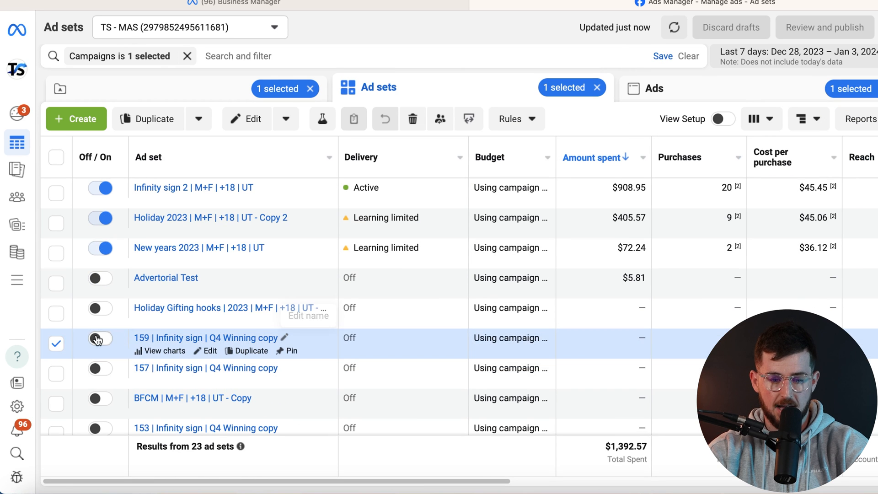
pyautogui.click(56, 344)
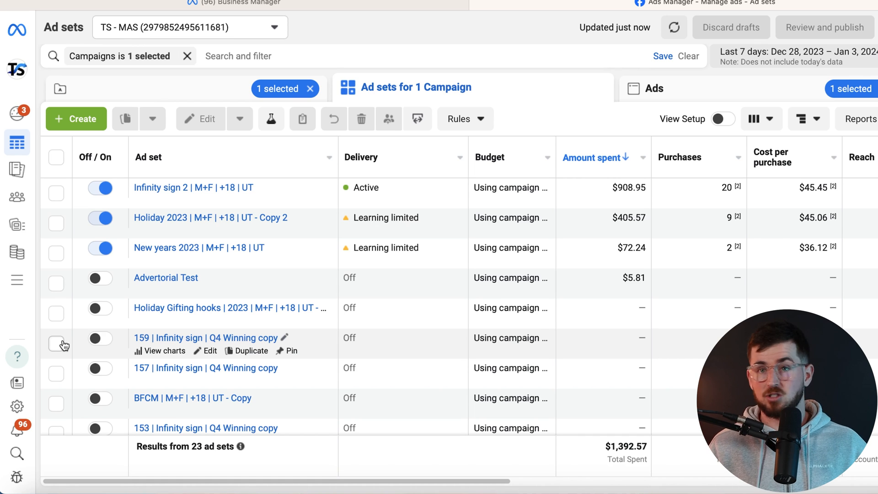
pyautogui.moveTo(92, 325)
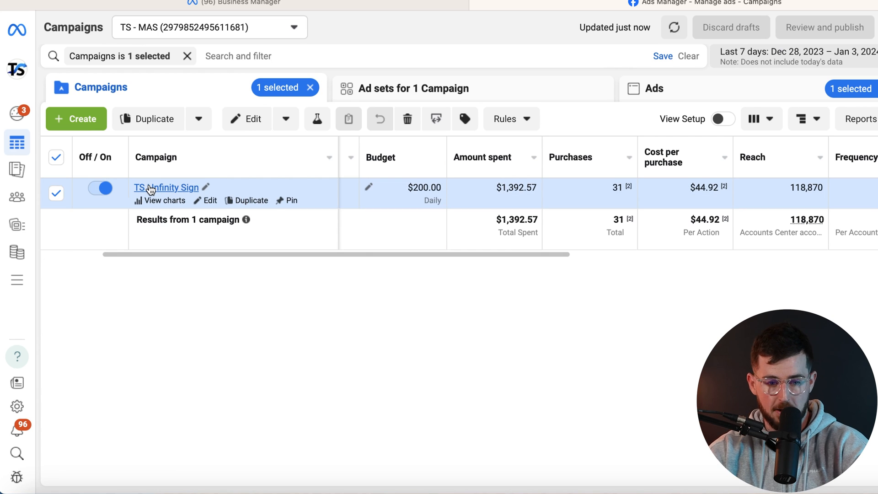
pyautogui.moveTo(192, 180)
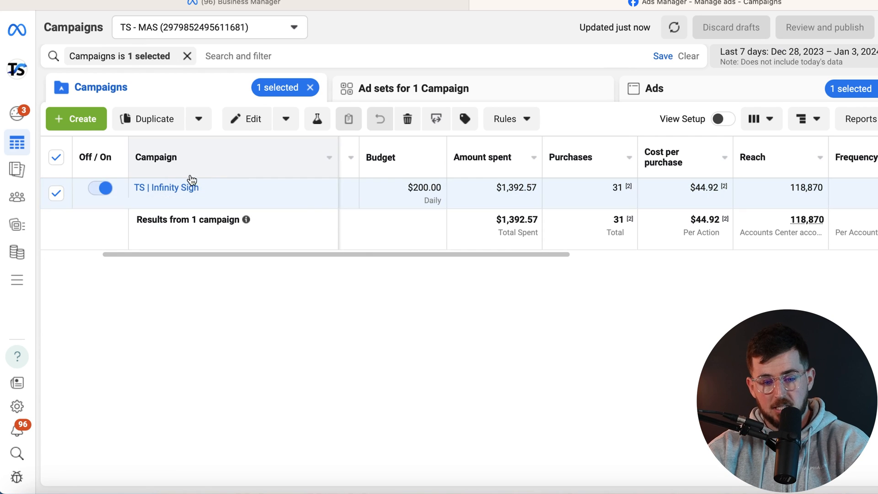
# Open the TS | Infinity Sign campaign to list its 23 ad sets sorted by amount spent.
pyautogui.click(415, 87)
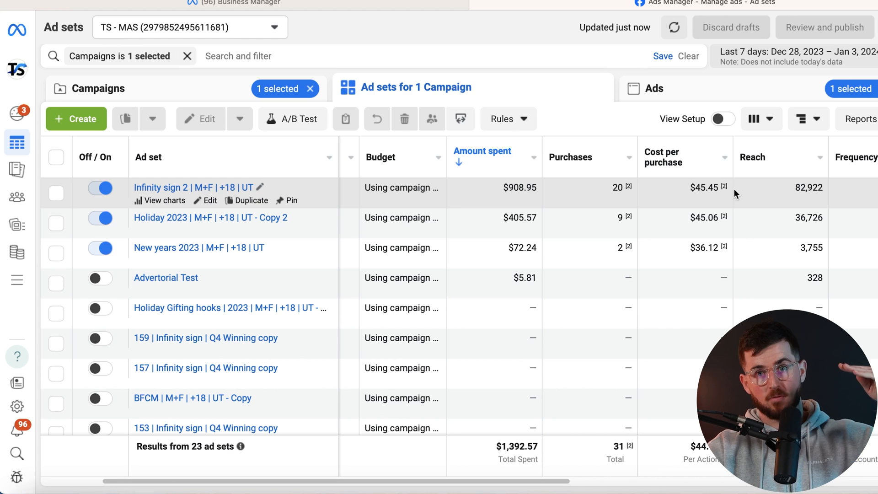
pyautogui.moveTo(224, 307)
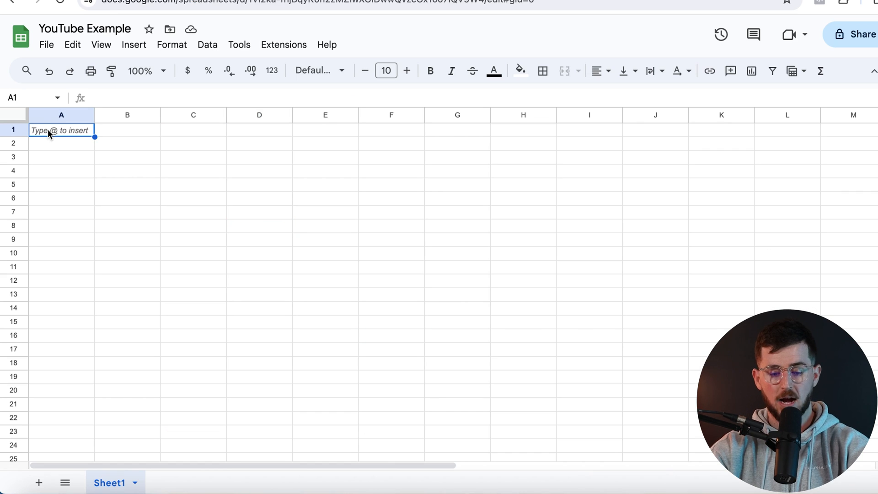
# Enter headers Date, Facebook Ad Spend, Shopify Revenue, ROAS in row 1 and widen column C to fit.
pyautogui.write('Date')
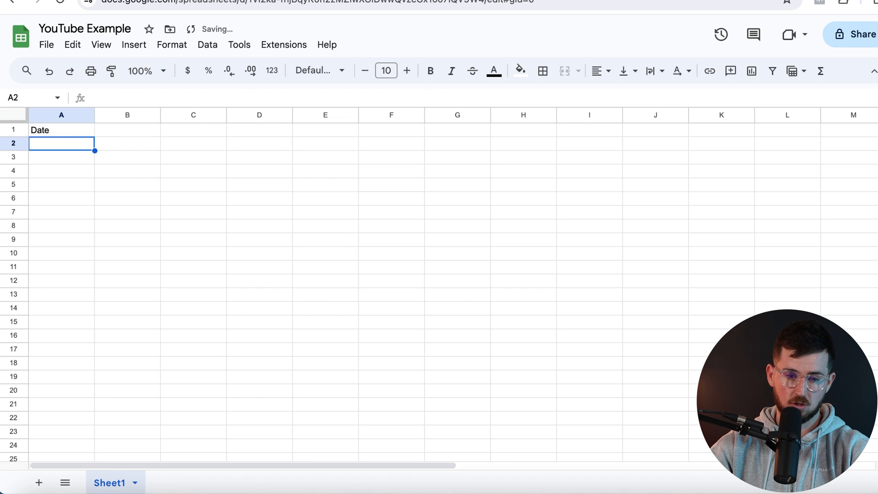
pyautogui.click(127, 129)
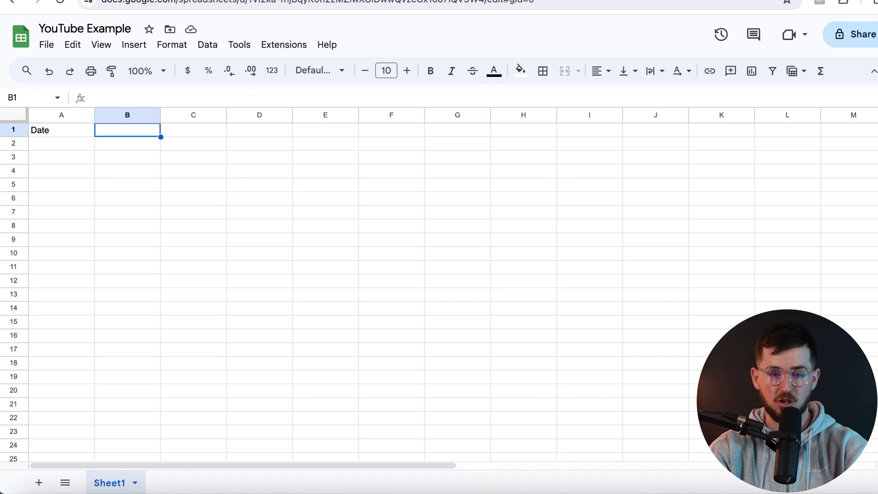
pyautogui.click(62, 130)
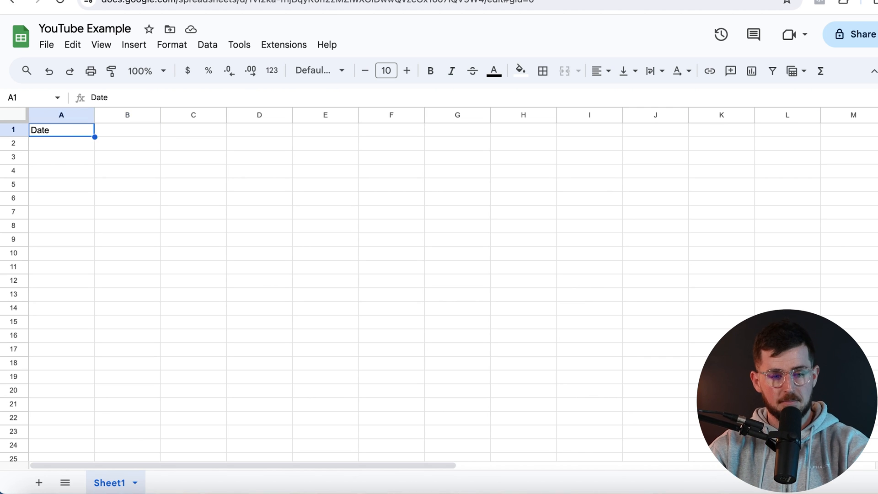
pyautogui.write('Facebook Ad Spend')
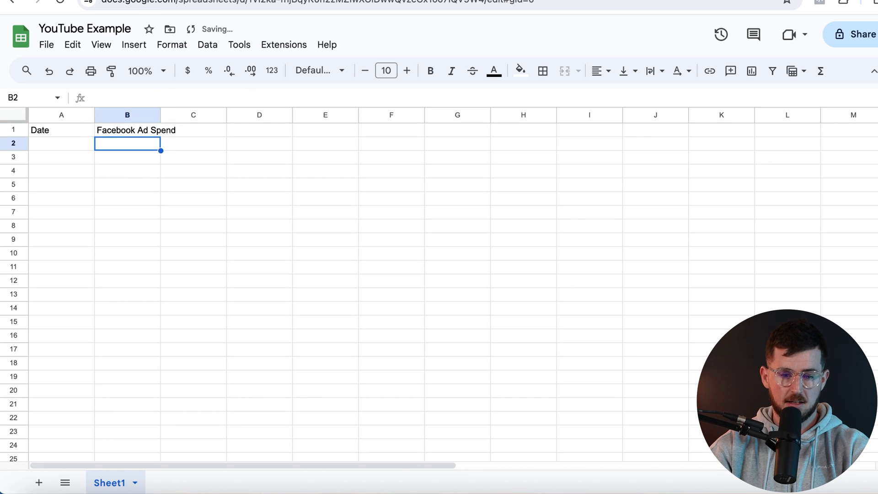
pyautogui.write('Sho')
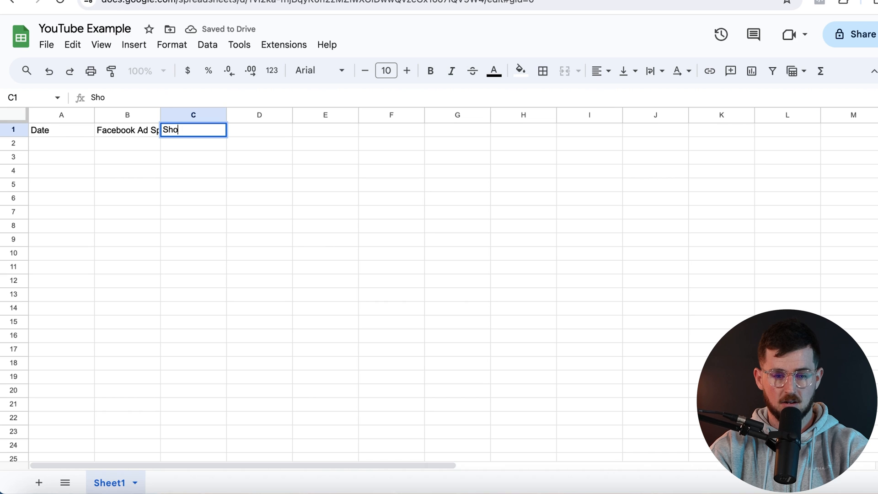
pyautogui.press('Enter')
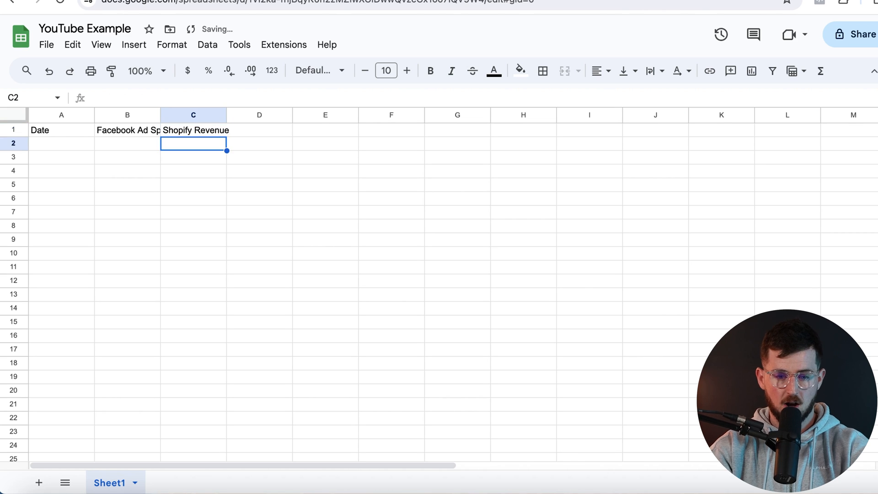
pyautogui.write('ROA')
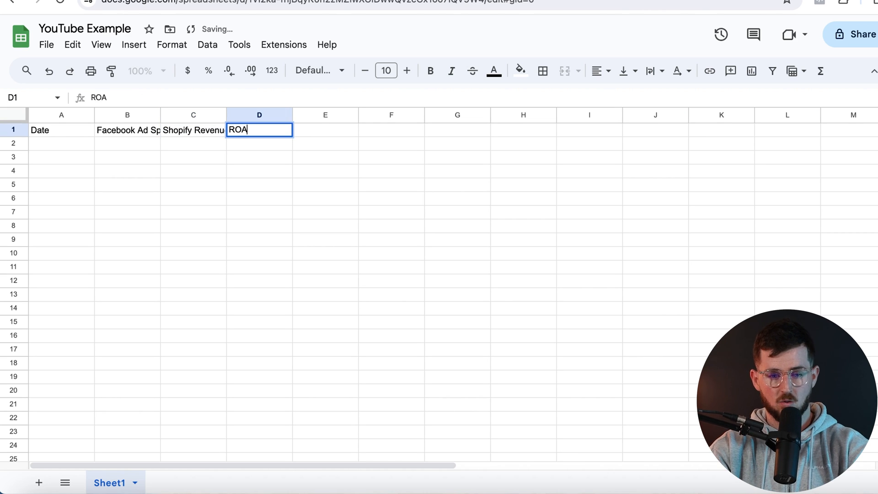
pyautogui.press('Enter')
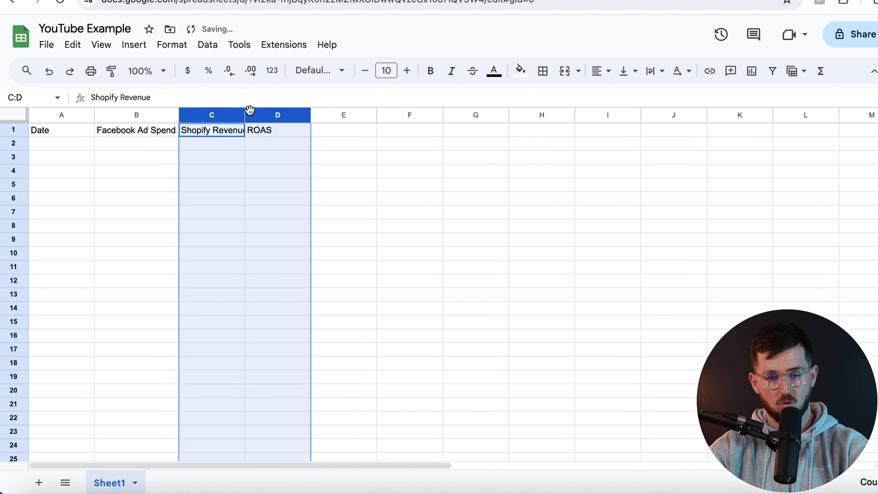
pyautogui.click(277, 198)
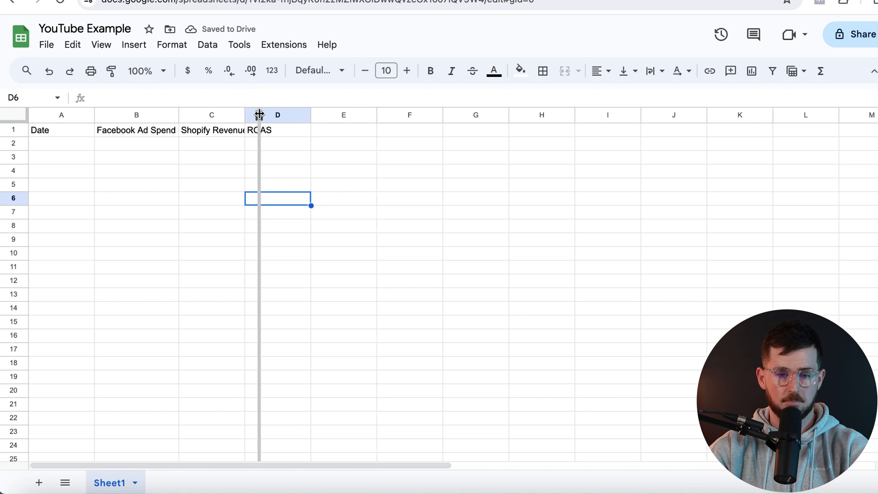
pyautogui.click(62, 144)
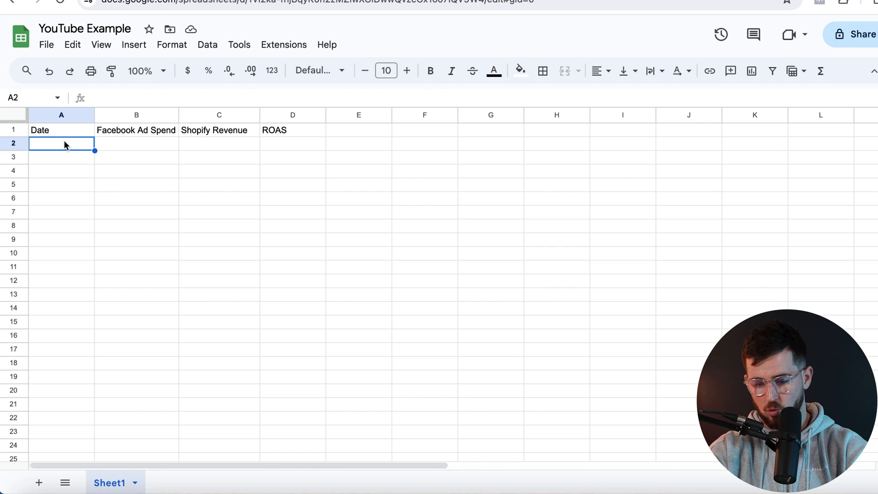
# Enter 1/1/2024 in A2 and format the Facebook Ad Spend and Shopify Revenue columns as dollars.
pyautogui.doubleClick(62, 144)
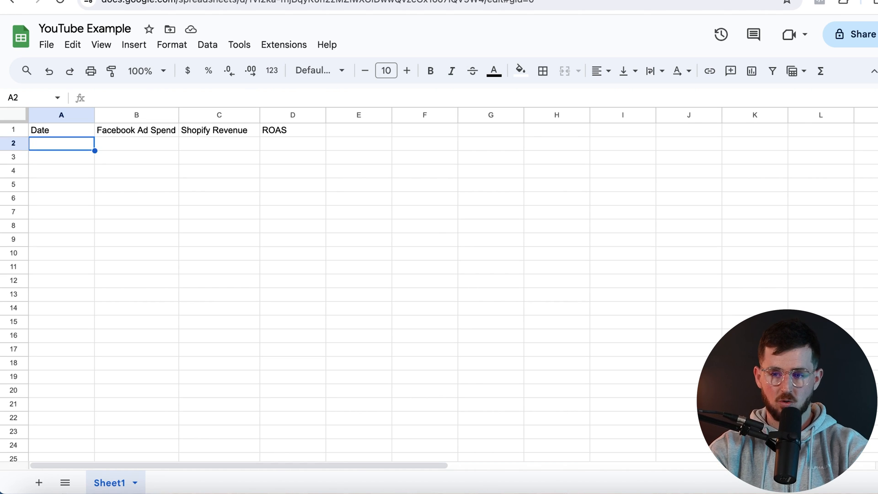
pyautogui.write('1/1/')
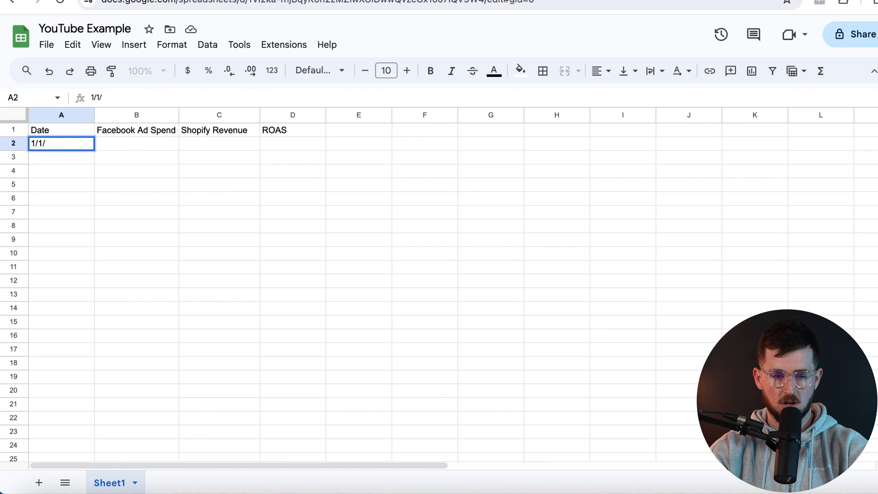
pyautogui.write('2024')
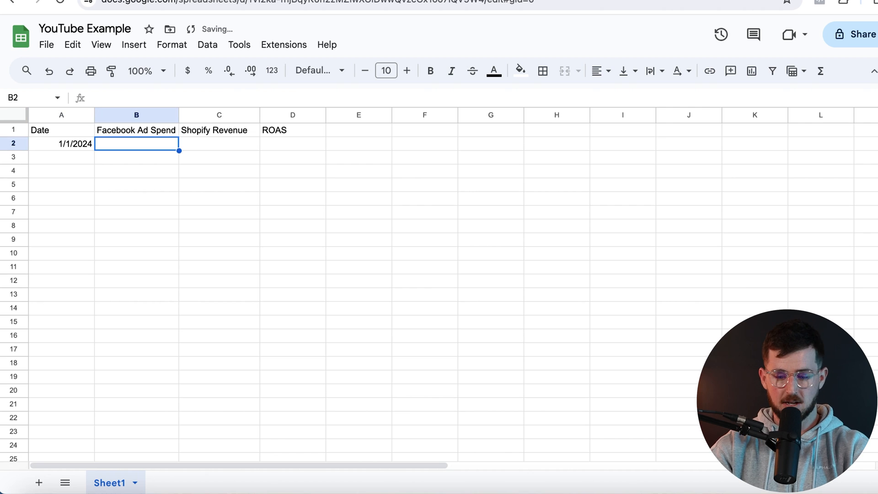
pyautogui.click(137, 115)
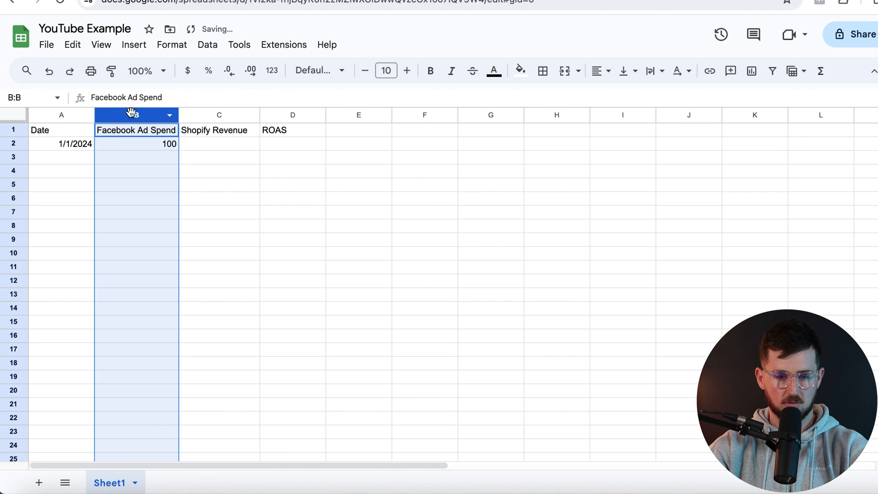
pyautogui.click(218, 115)
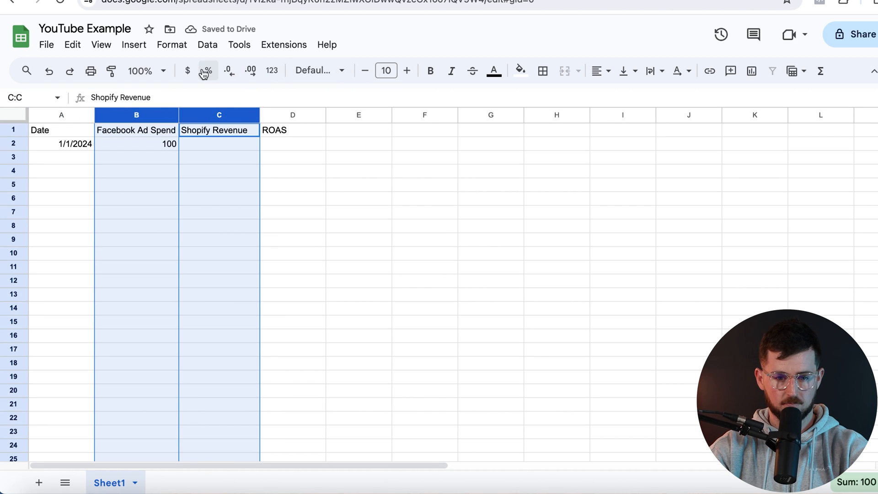
pyautogui.click(188, 71)
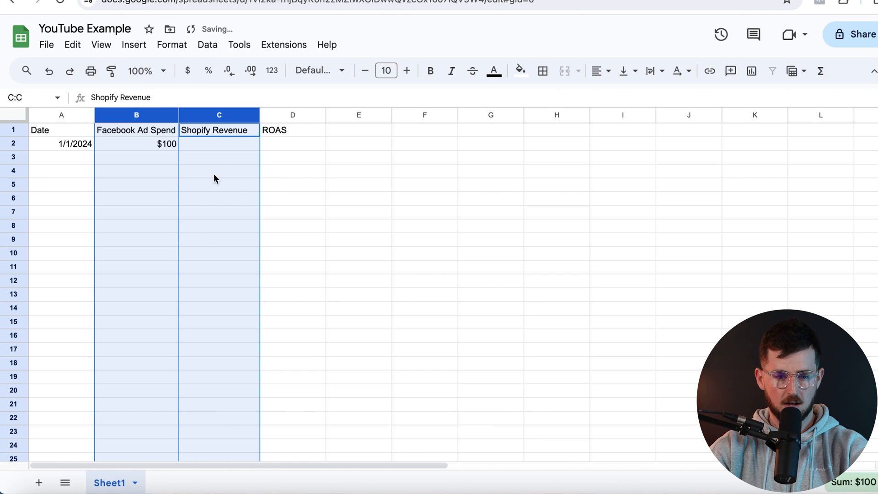
# Enter the first day's 500 spend and a =C2/B2 ROAS in D2 shown with two decimals.
pyautogui.write('500')
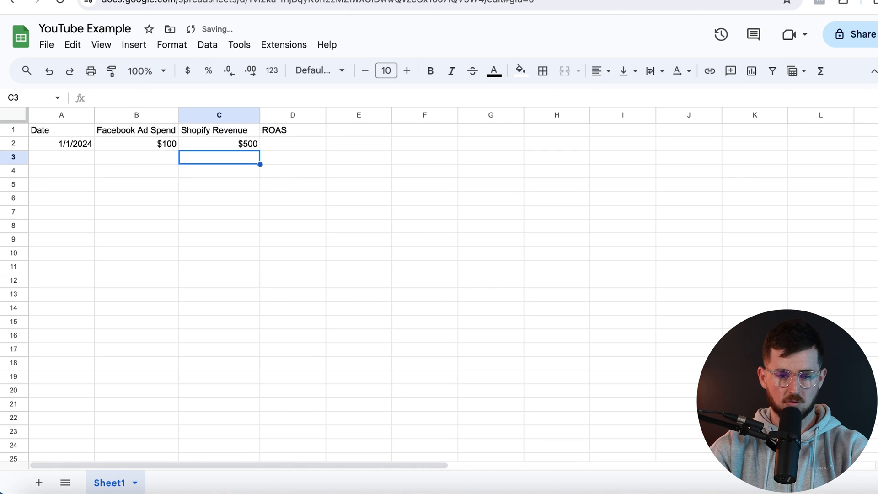
pyautogui.click(292, 143)
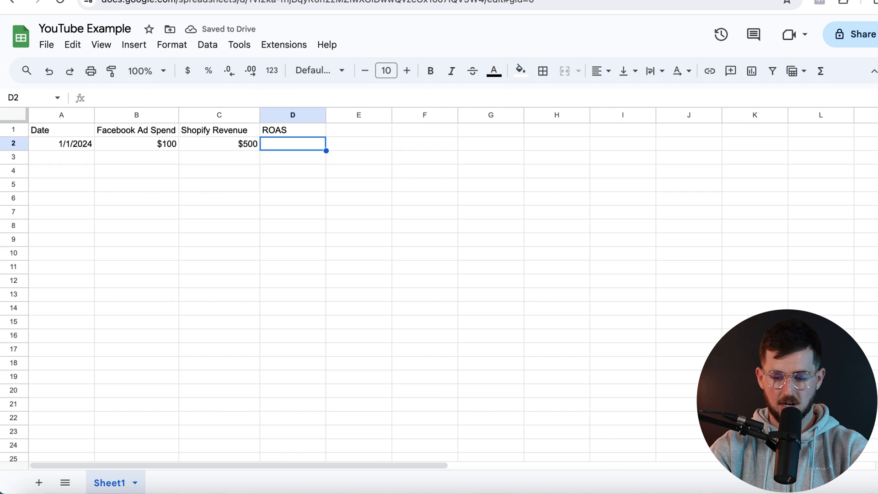
pyautogui.write('=C2/B2')
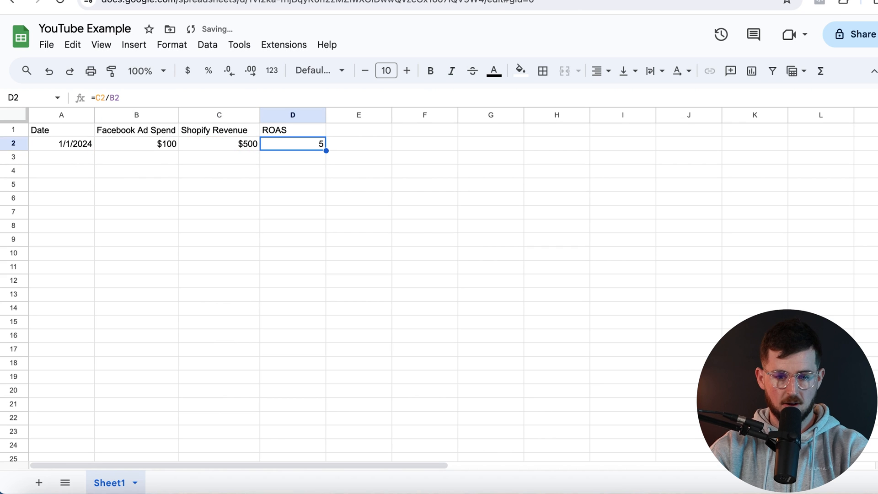
pyautogui.click(250, 70)
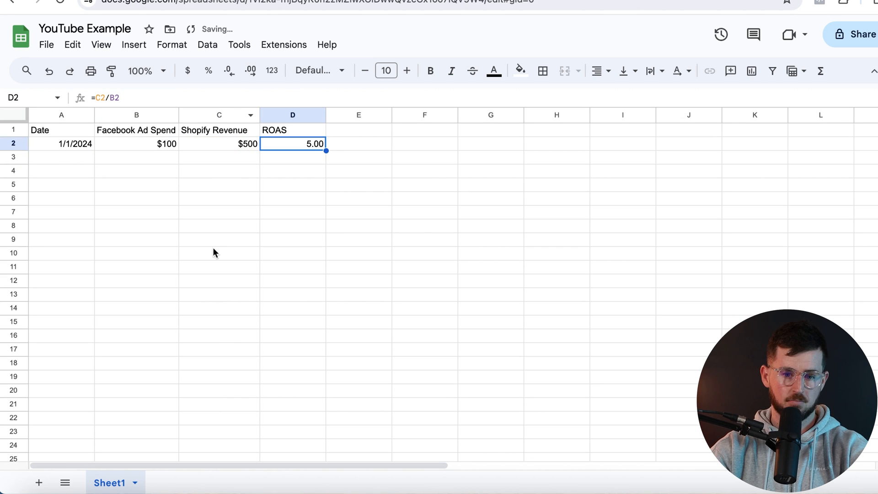
# Add the 1/2 and 1/3/2024 rows, fill the ROAS formula down to D4, and add a NOTES header in E1.
pyautogui.click(62, 144)
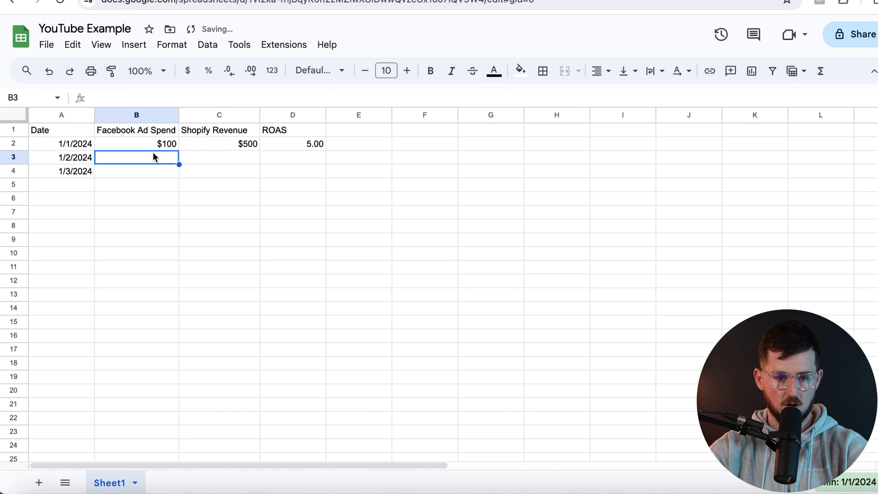
pyautogui.write('100')
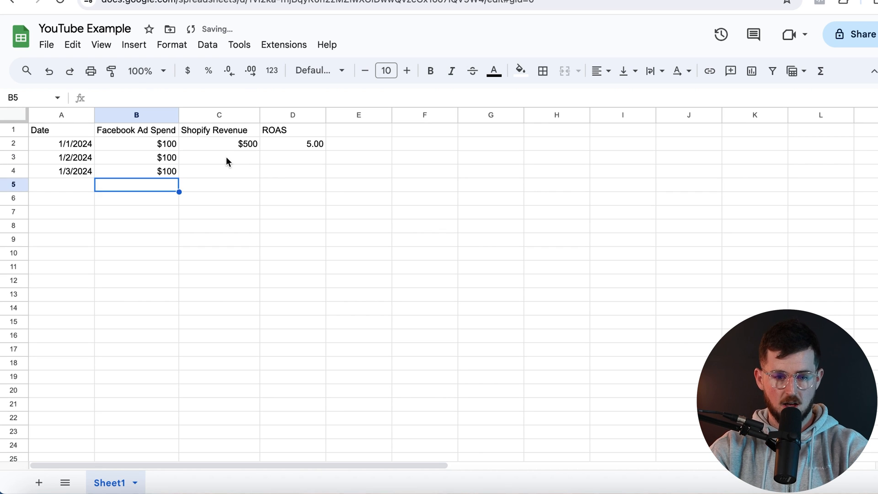
pyautogui.write('2')
pyautogui.click(219, 171)
pyautogui.write('$200')
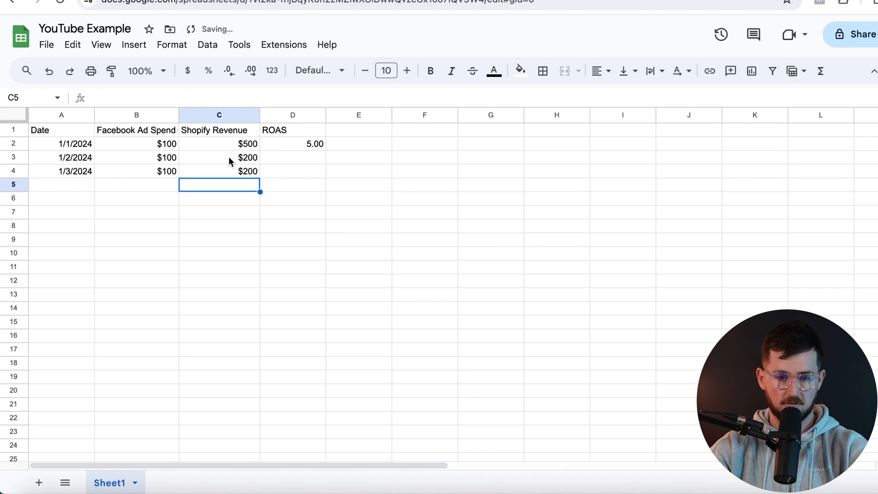
pyautogui.click(293, 158)
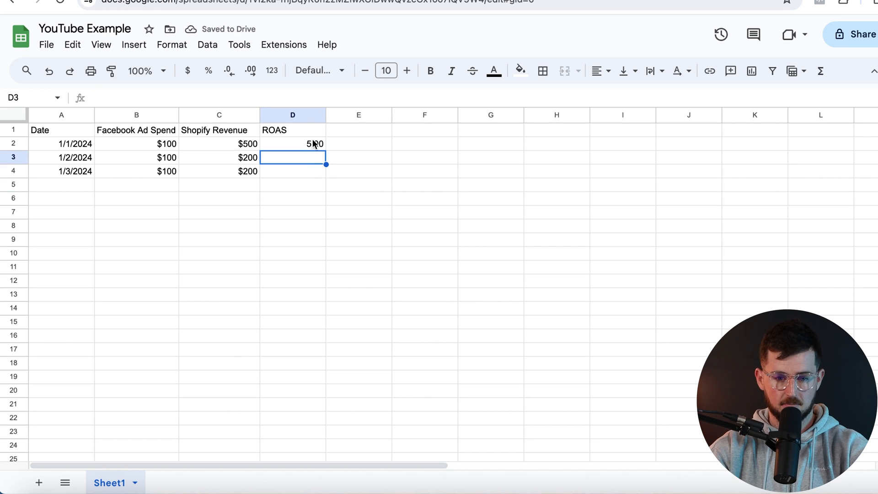
pyautogui.click(292, 238)
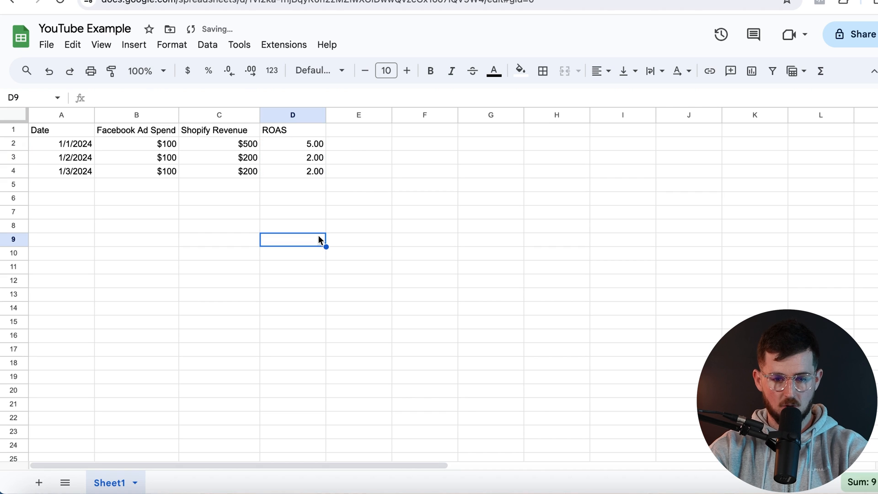
pyautogui.moveTo(364, 160)
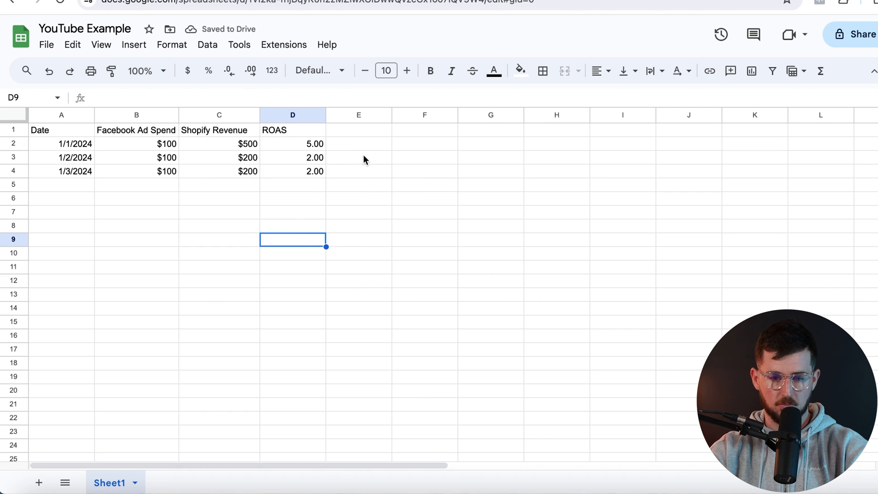
pyautogui.click(359, 143)
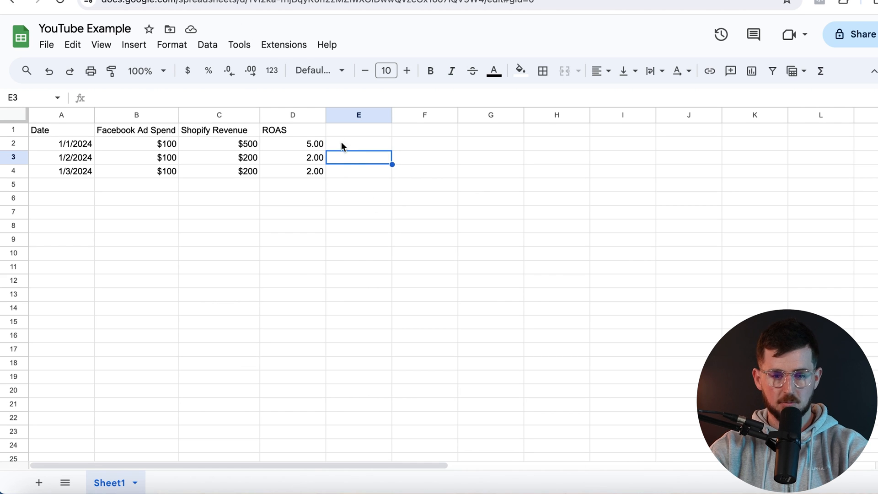
pyautogui.write('NOTES')
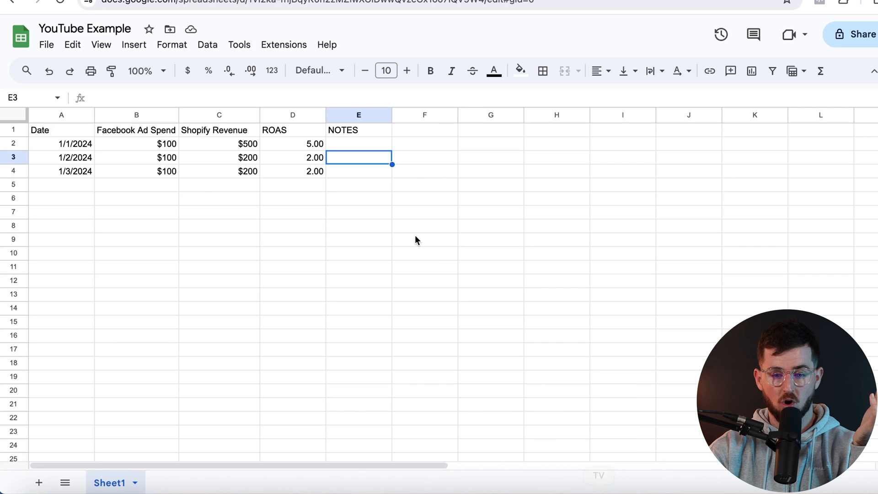
pyautogui.moveTo(355, 162)
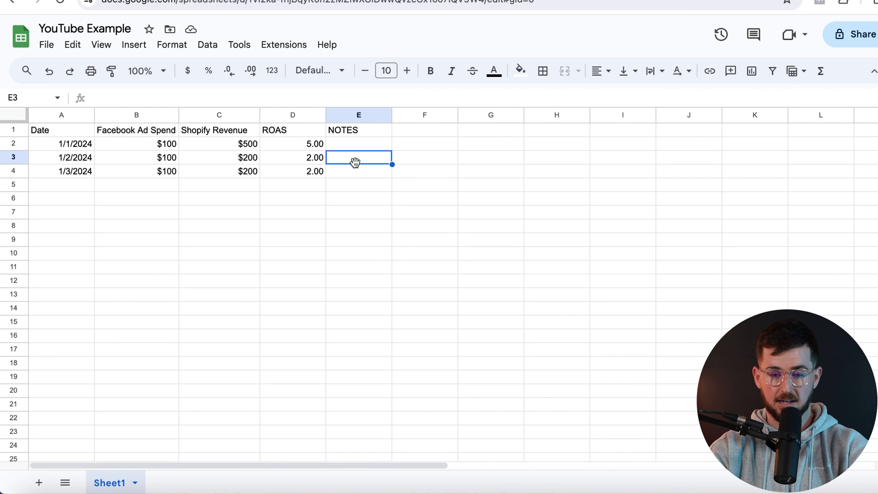
# Write the note for the 1/2/2024 row and correct it to read 'DCT159 took off'.
pyautogui.click(358, 211)
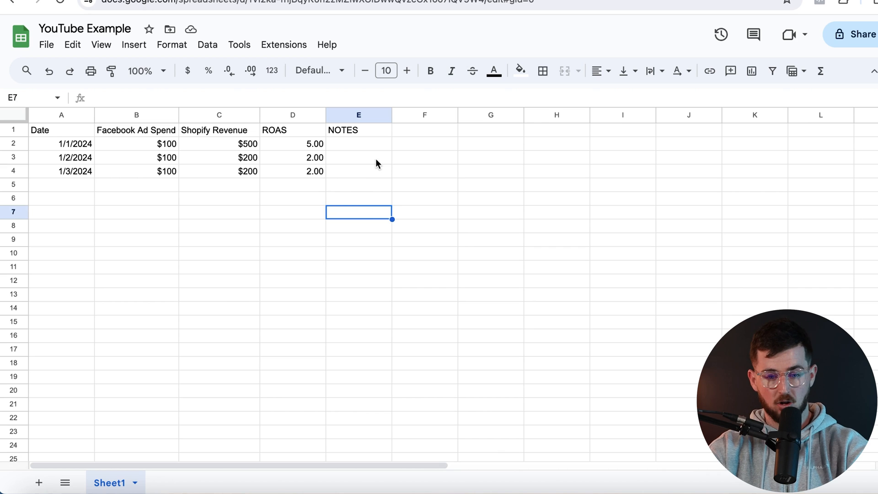
pyautogui.click(358, 158)
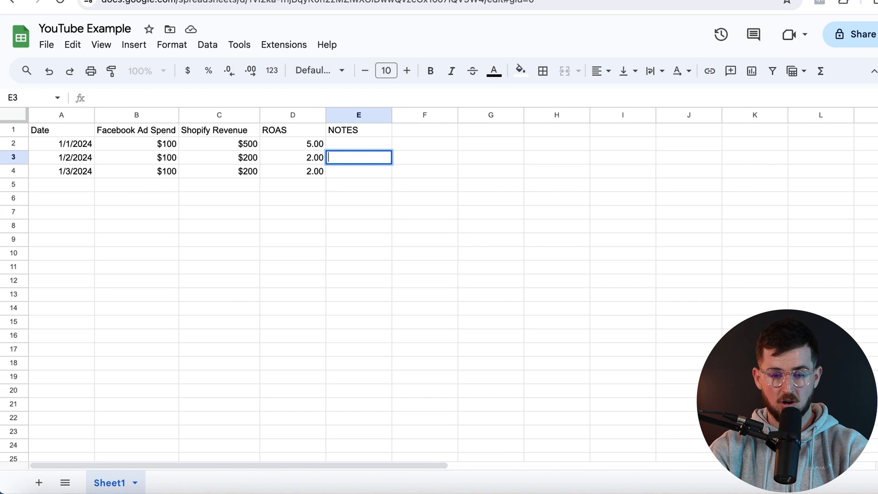
pyautogui.write('DCT159 took ooff')
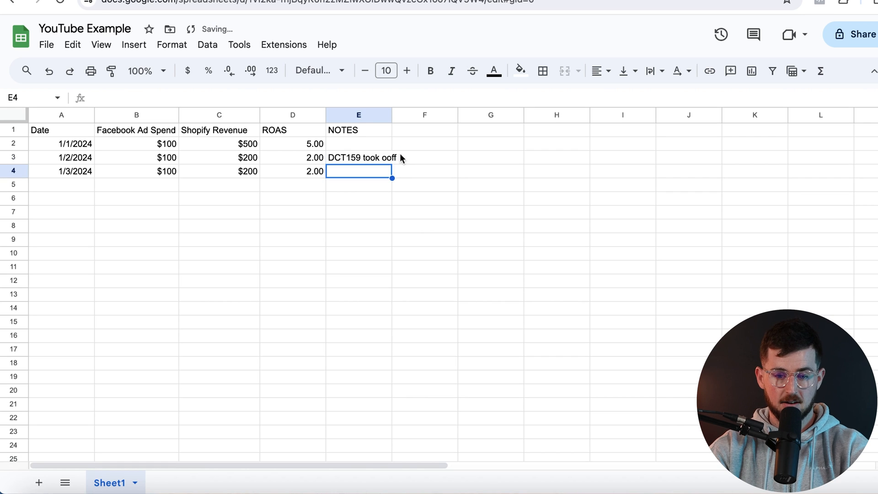
pyautogui.click(357, 211)
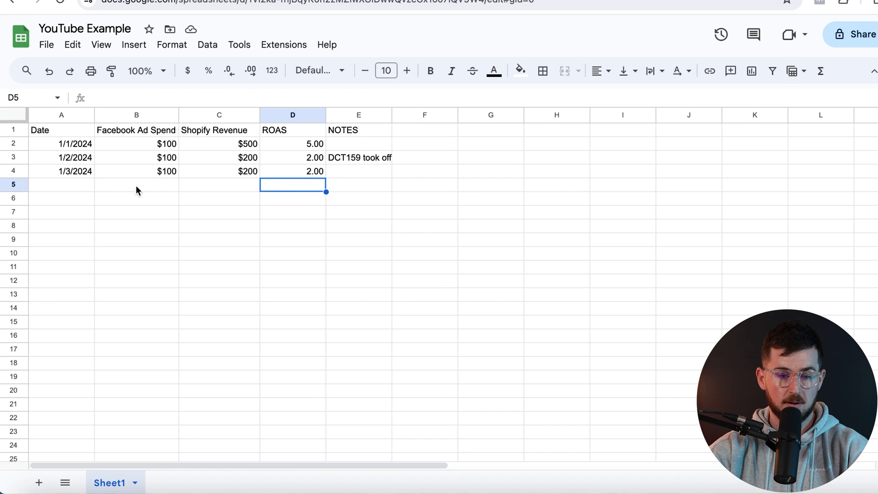
# Enter 1/4–1/6/2024 spend and revenue in rows 5–7, extend the ROAS formula, and note 'Turned off dct 159'.
pyautogui.click(61, 171)
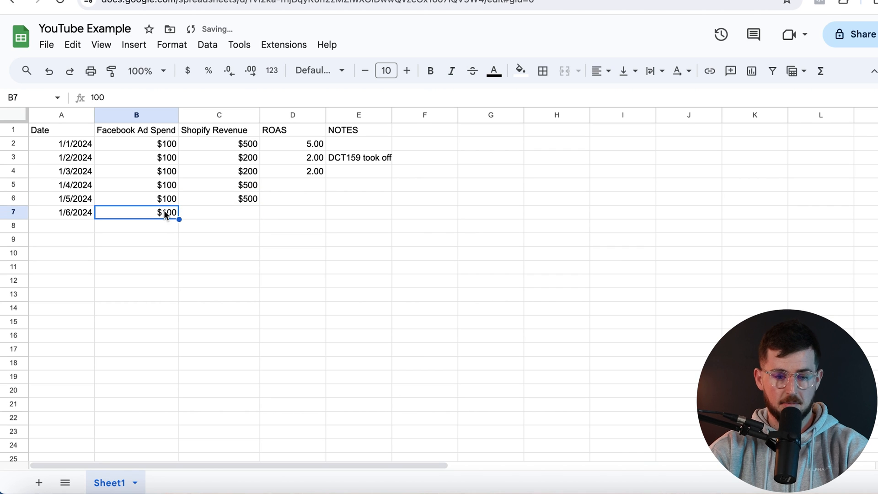
pyautogui.write('1')
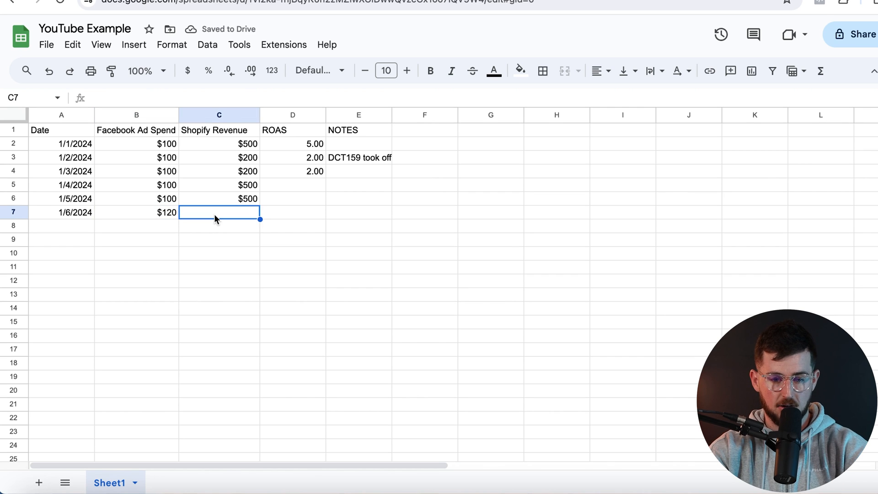
pyautogui.write('550')
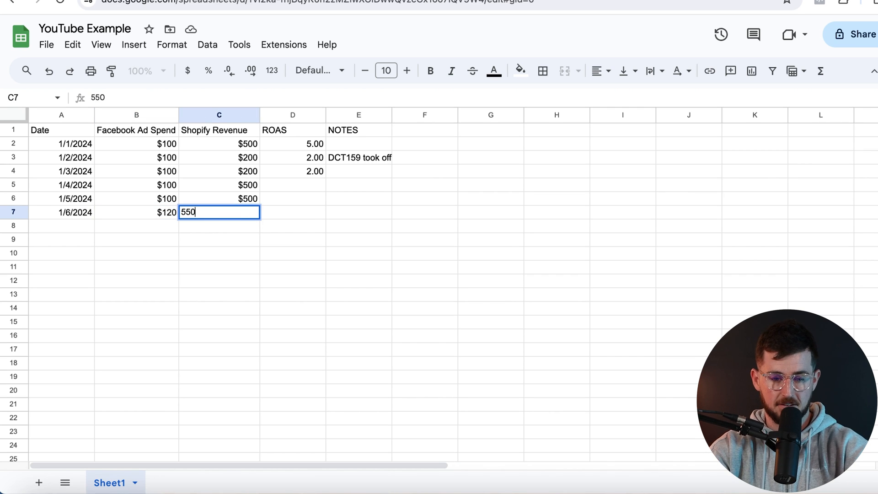
pyautogui.click(291, 171)
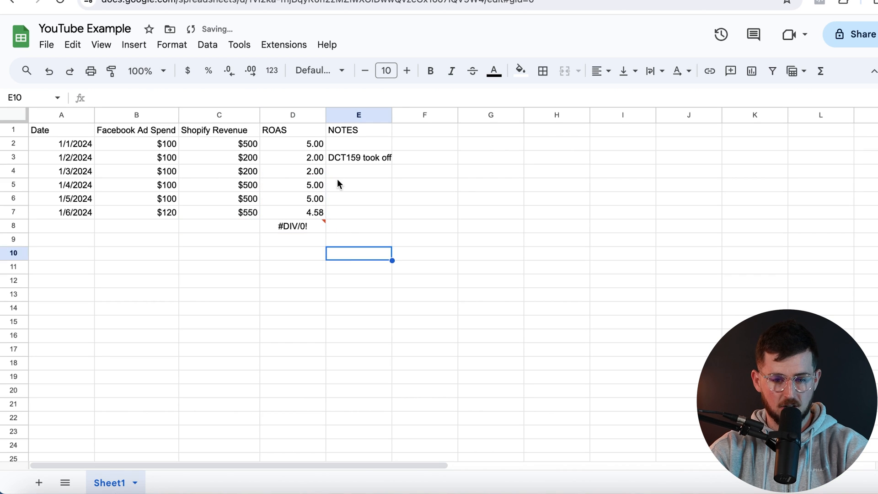
pyautogui.write('D')
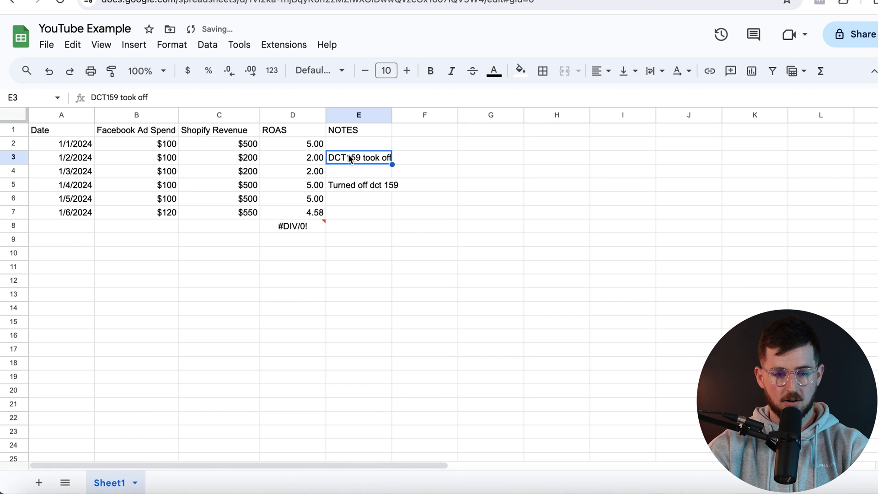
# Review the DCT159 note, the 1/4 ROAS formula and the divide-by-zero below, then switch to Ads Manager.
pyautogui.click(293, 157)
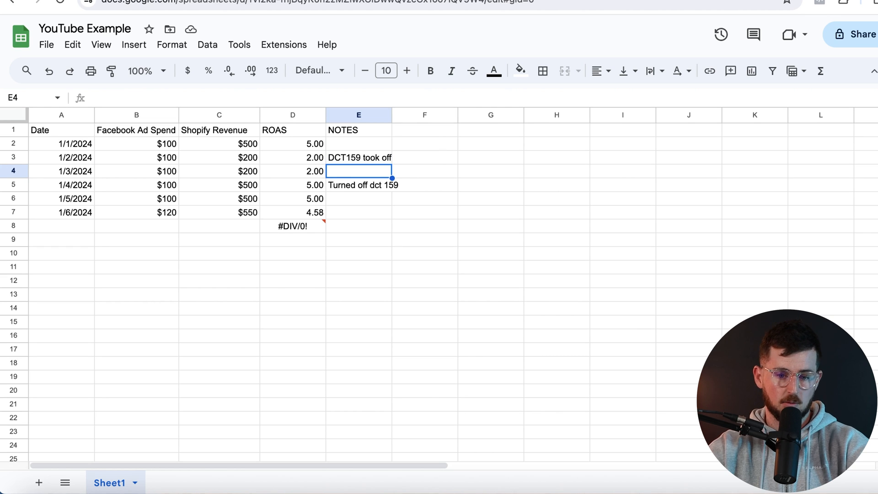
pyautogui.click(293, 185)
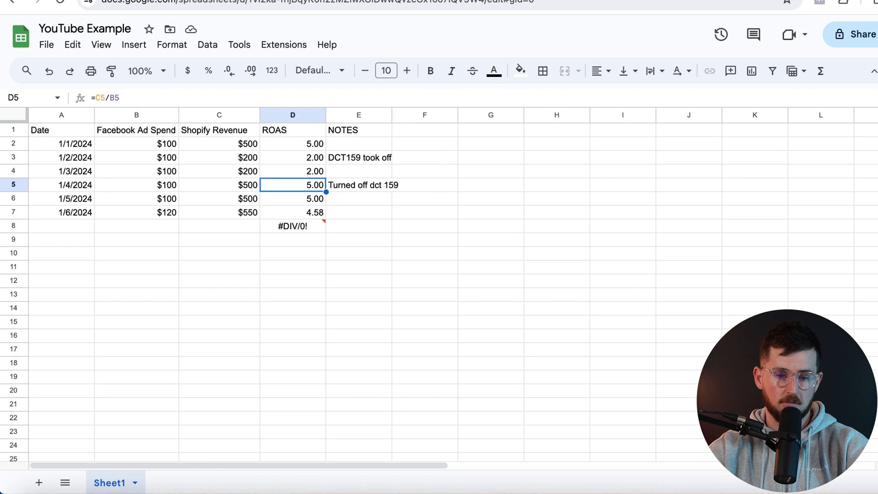
pyautogui.click(293, 226)
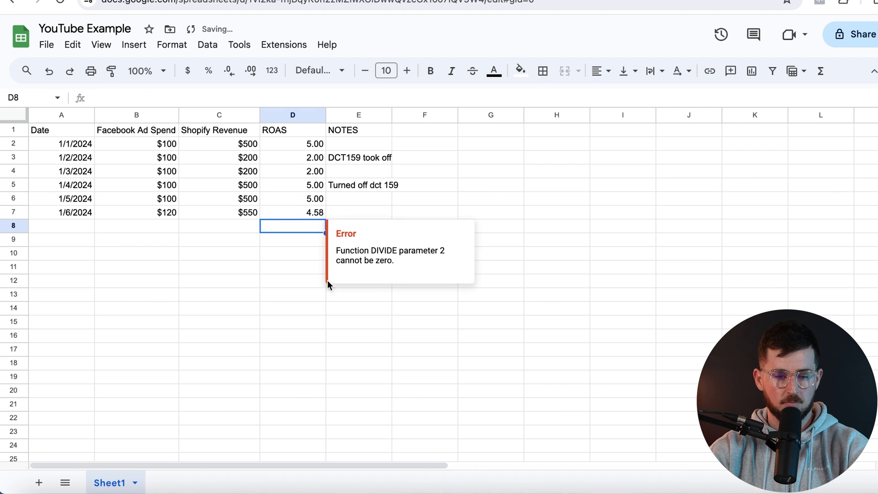
pyautogui.click(358, 294)
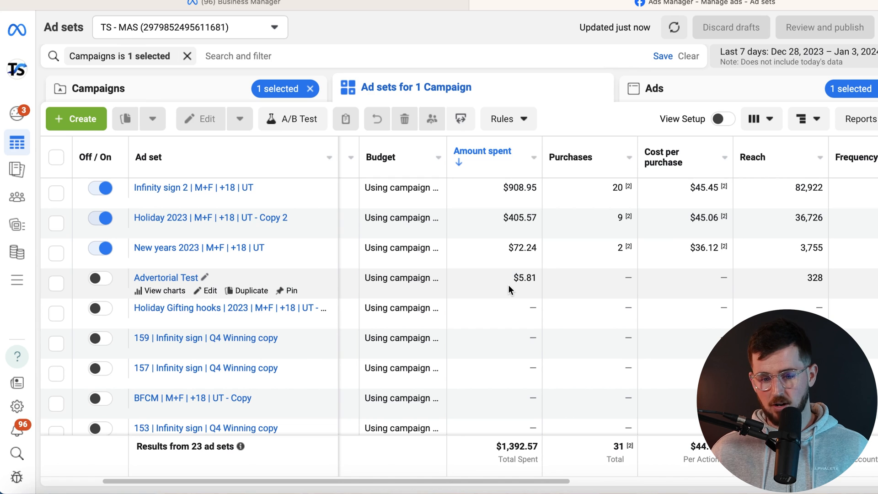
pyautogui.moveTo(151, 74)
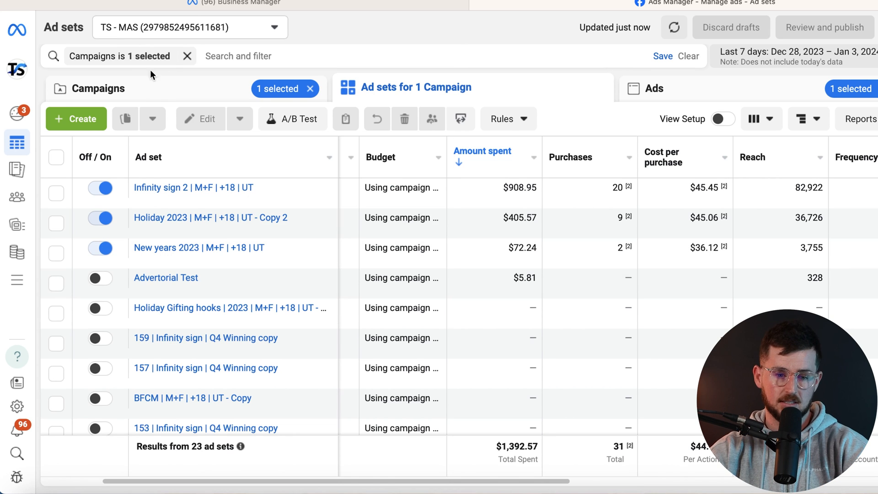
# Switch from the ad sets list to the TS | Infinity Sign campaign row showing $1,392.57 spend and 31 purchases.
pyautogui.click(101, 88)
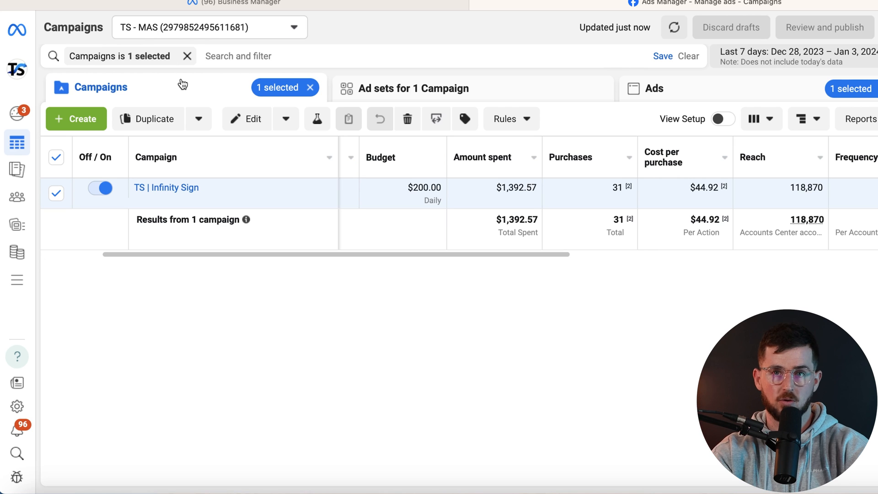
pyautogui.moveTo(548, 325)
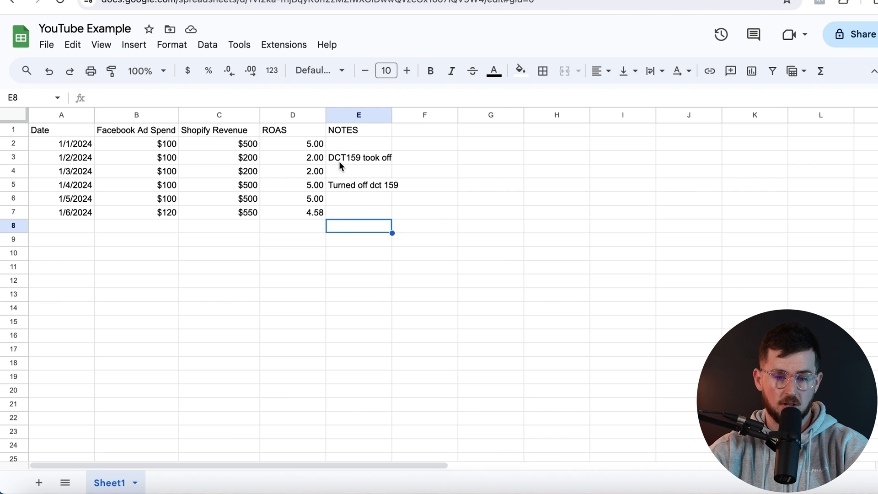
# Review the tracker's DCT159 note, first-day ROAS formula and Facebook Ad Spend column.
pyautogui.click(359, 158)
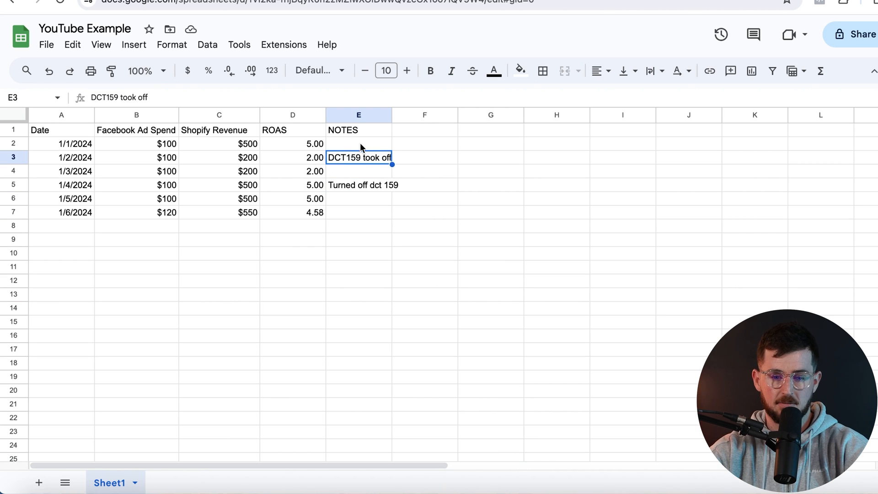
pyautogui.click(293, 144)
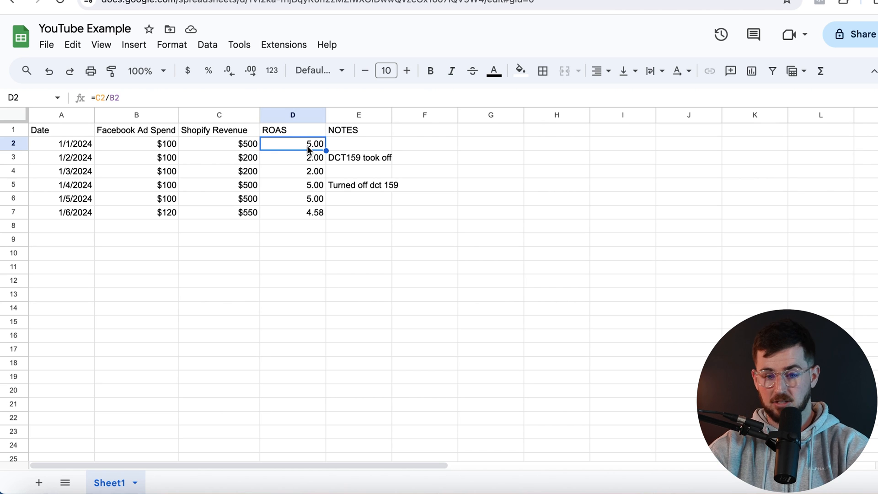
pyautogui.click(292, 185)
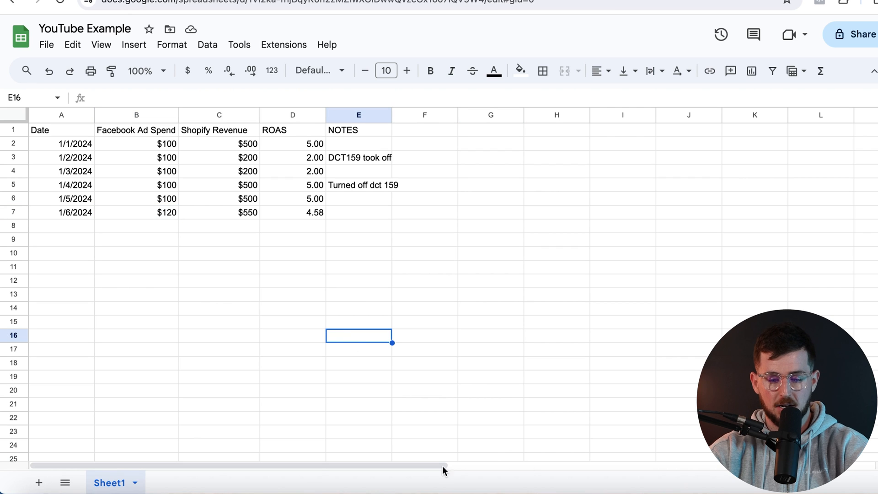
pyautogui.click(136, 280)
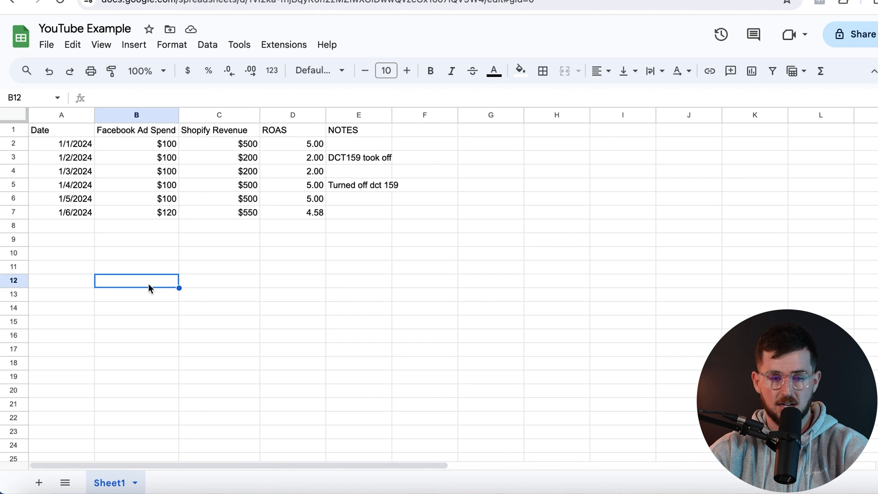
pyautogui.moveTo(134, 168)
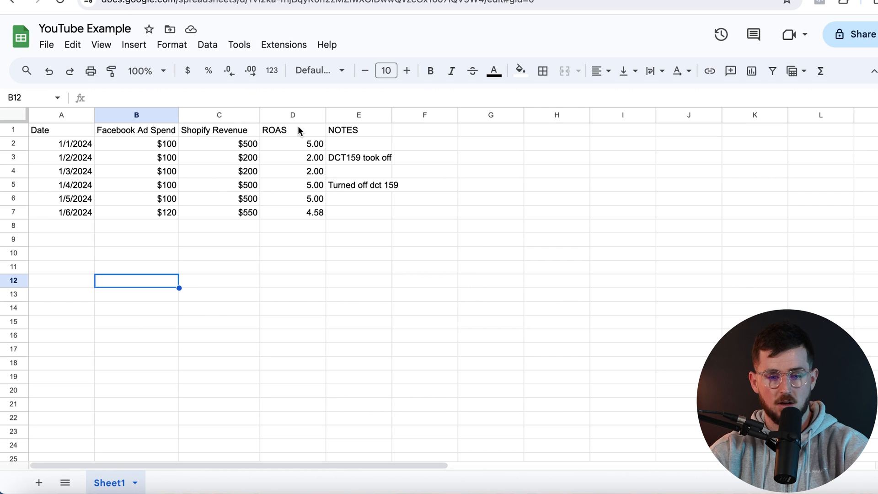
pyautogui.click(293, 362)
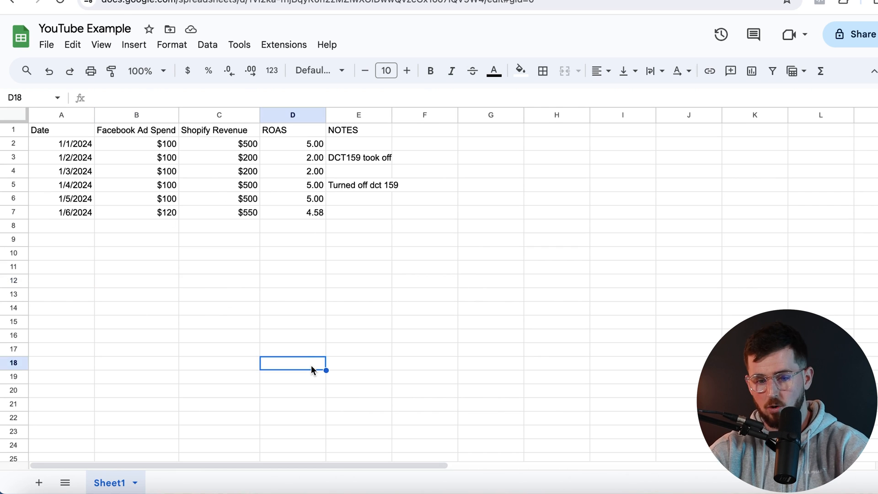
pyautogui.click(137, 130)
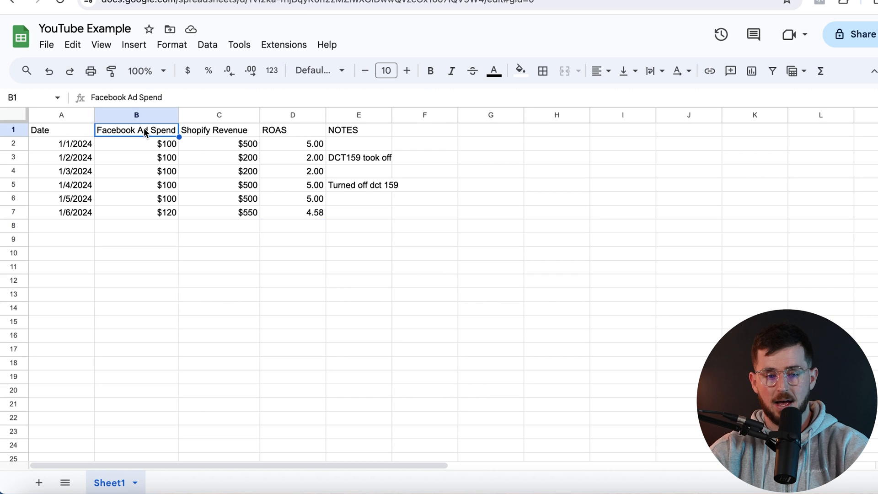
# Return to the Ads Manager campaigns view with TS | Infinity Sign's $1,392.57 spend.
pyautogui.click(219, 321)
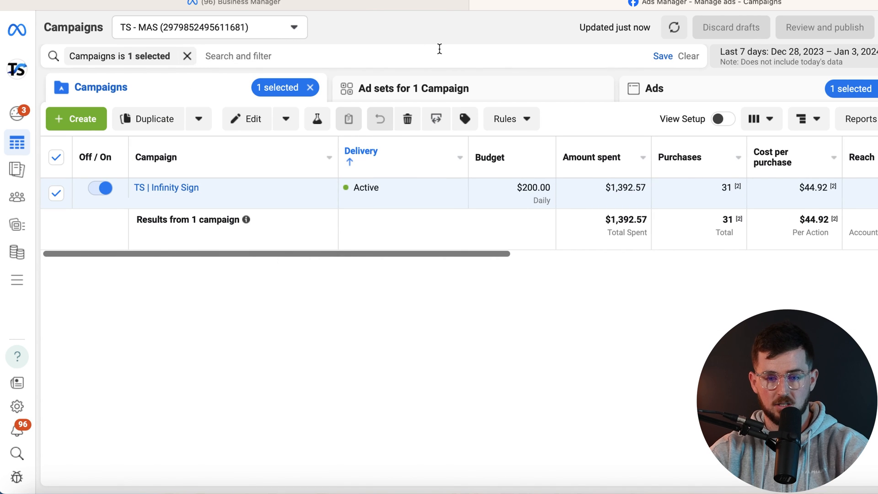
pyautogui.moveTo(491, 242)
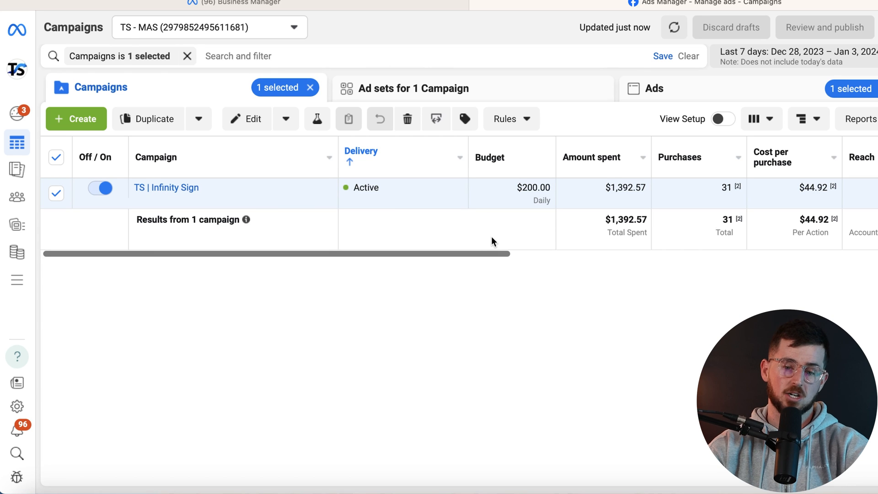
pyautogui.moveTo(664, 482)
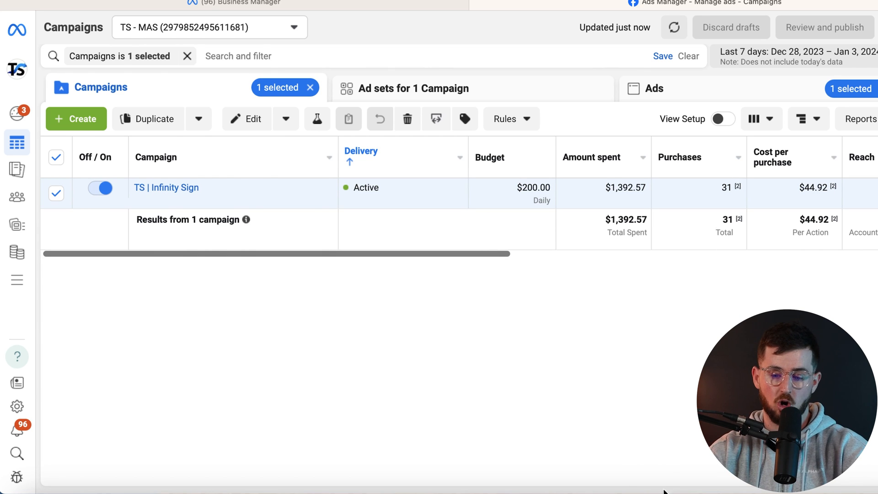